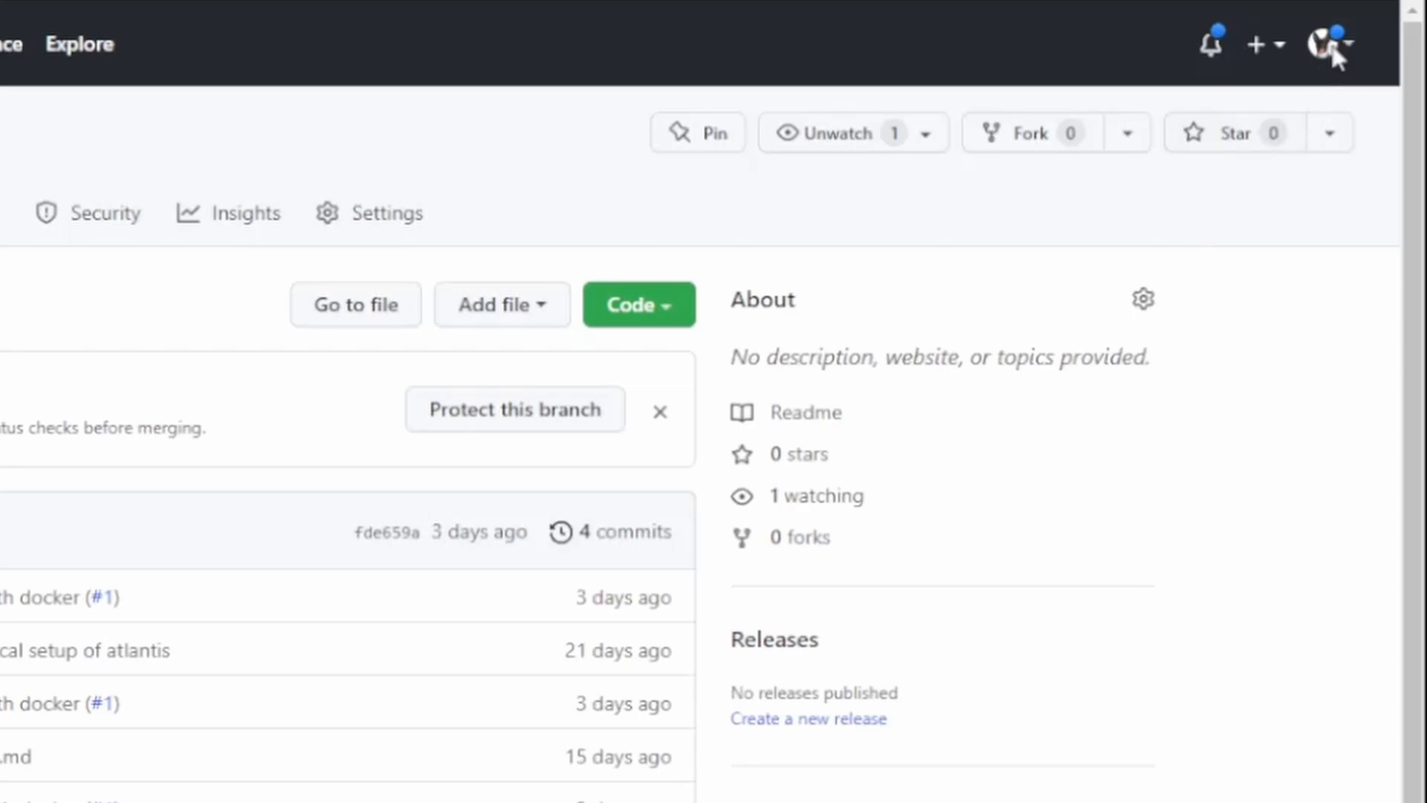
# Step: Open the profile avatar menu to reach Settings > Developer settings > GitHub Apps
pyautogui.click(1330, 43)
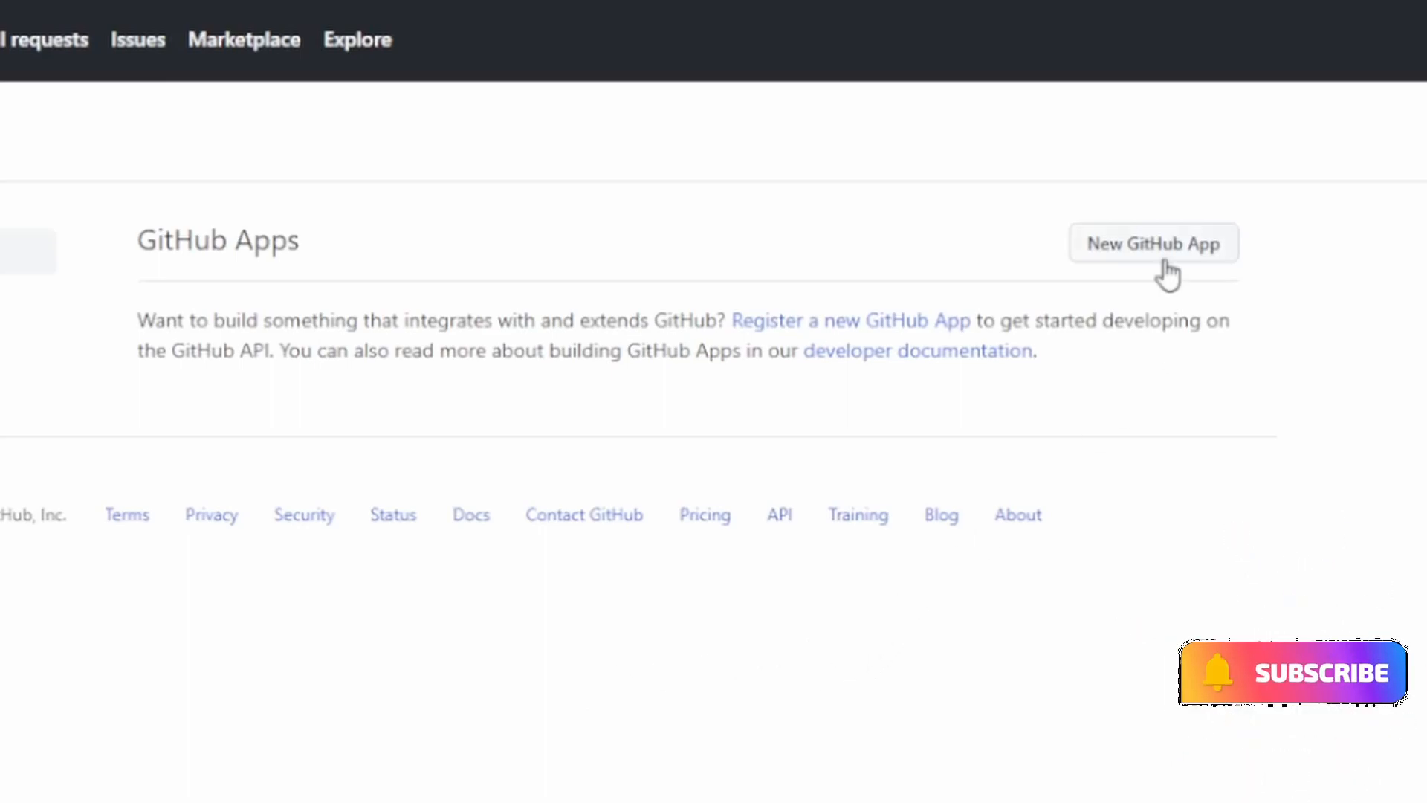
pyautogui.click(1153, 243)
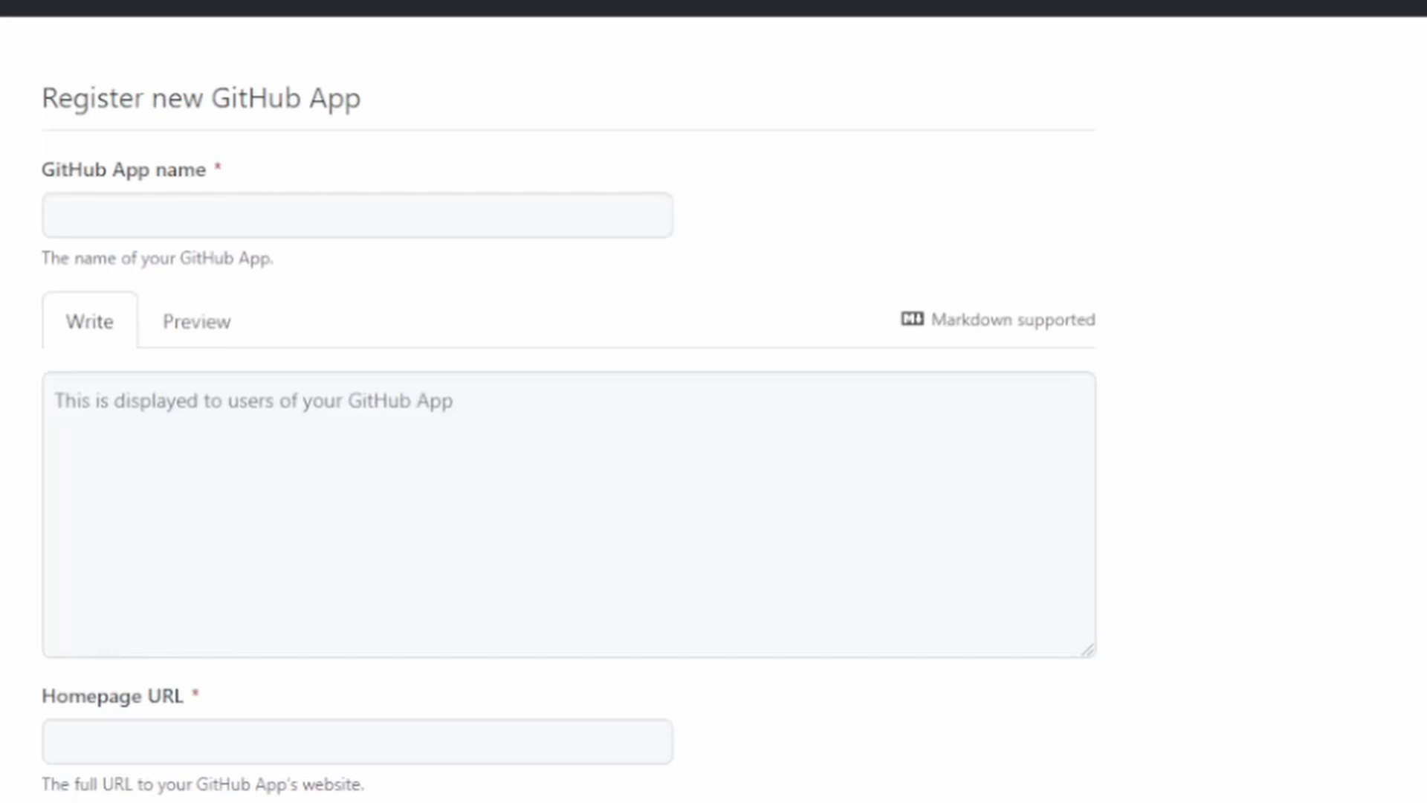
pyautogui.write('Run Atlantis')
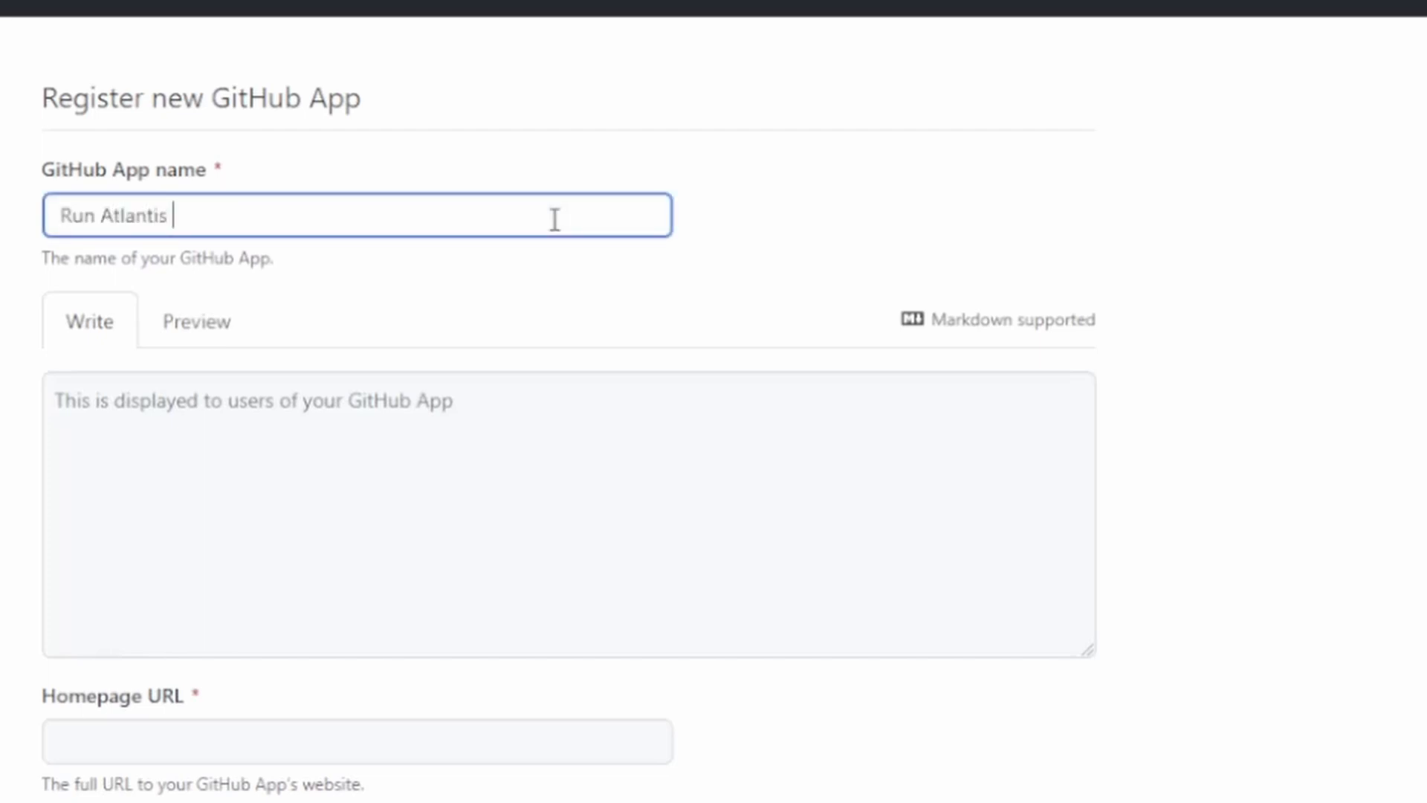
pyautogui.scroll(-3)
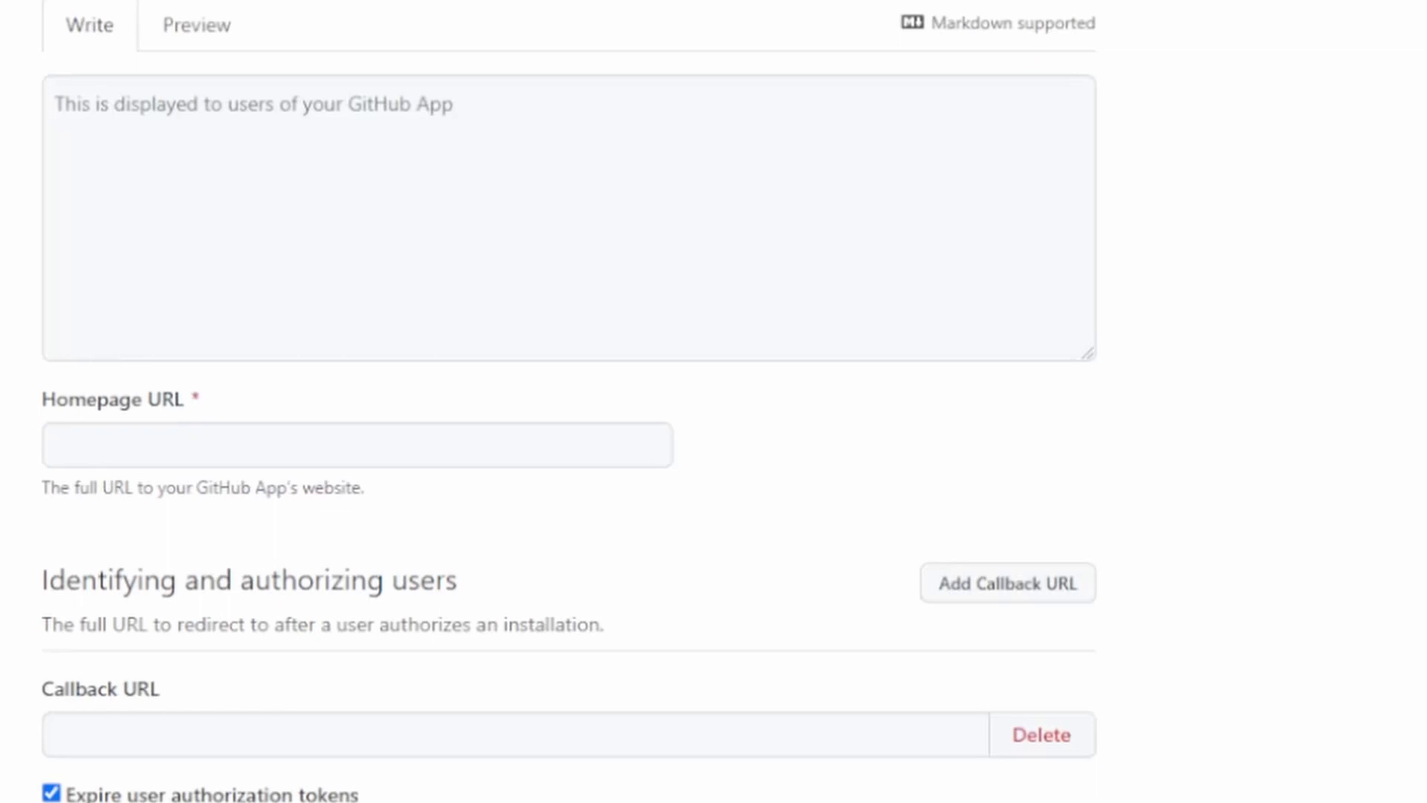
pyautogui.write('https://example.com')
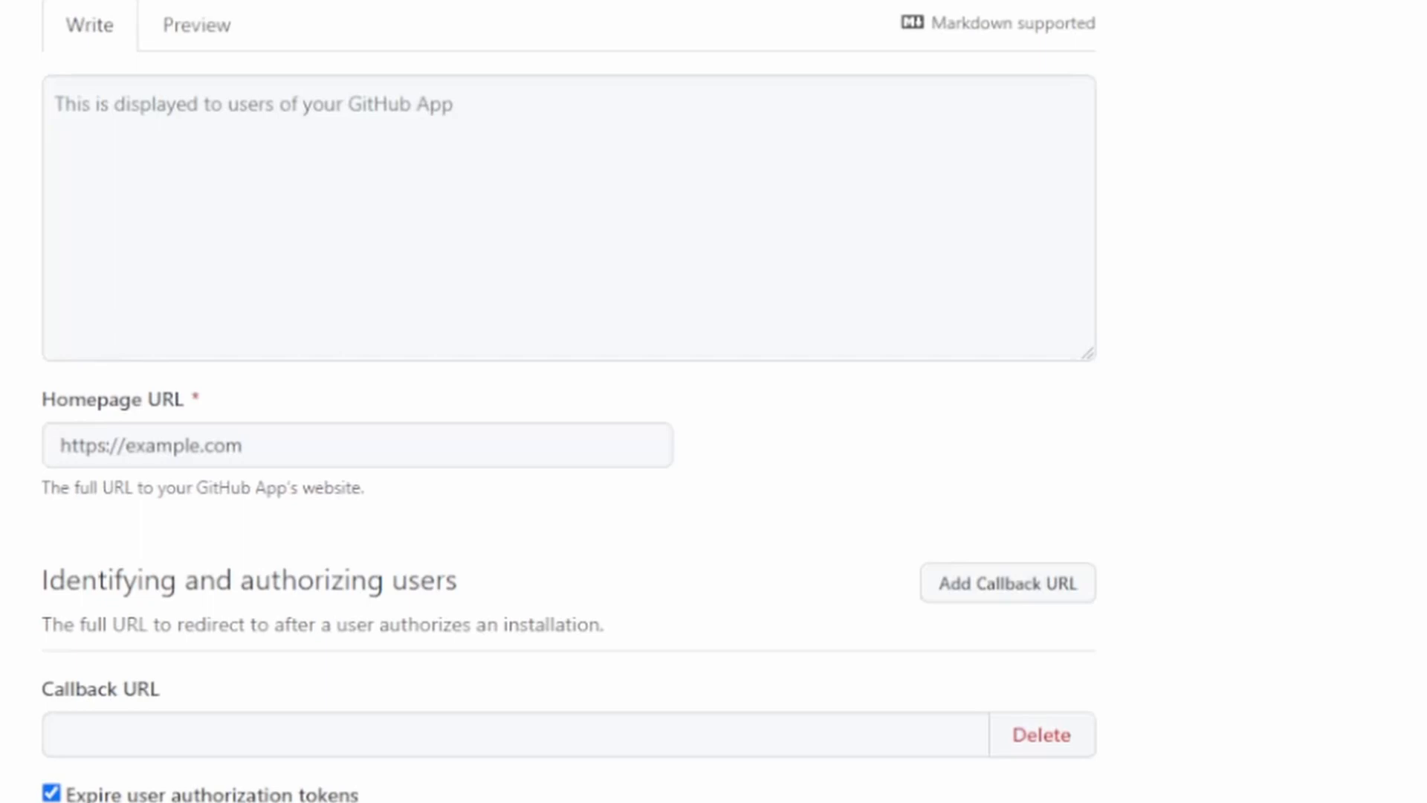
pyautogui.scroll(-3)
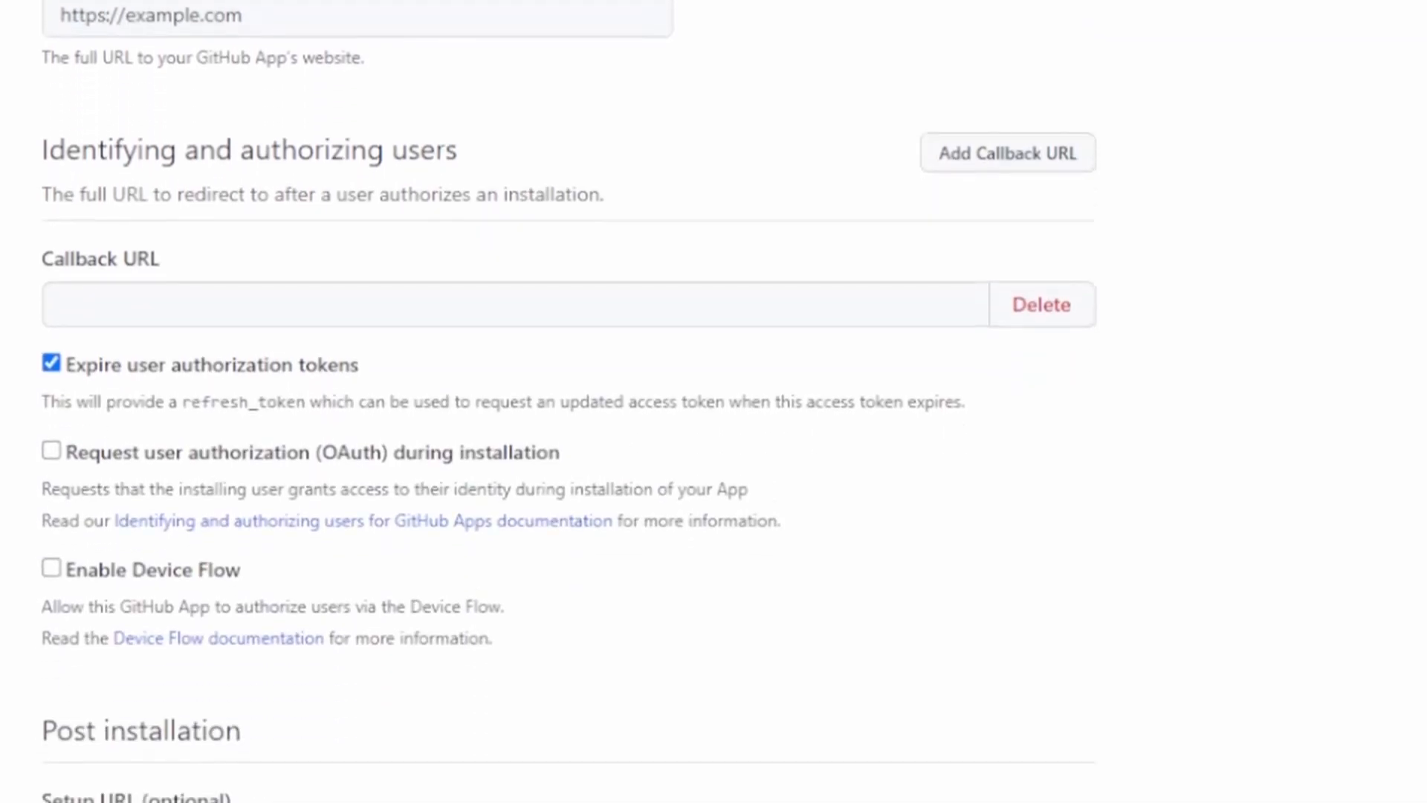
pyautogui.scroll(-3)
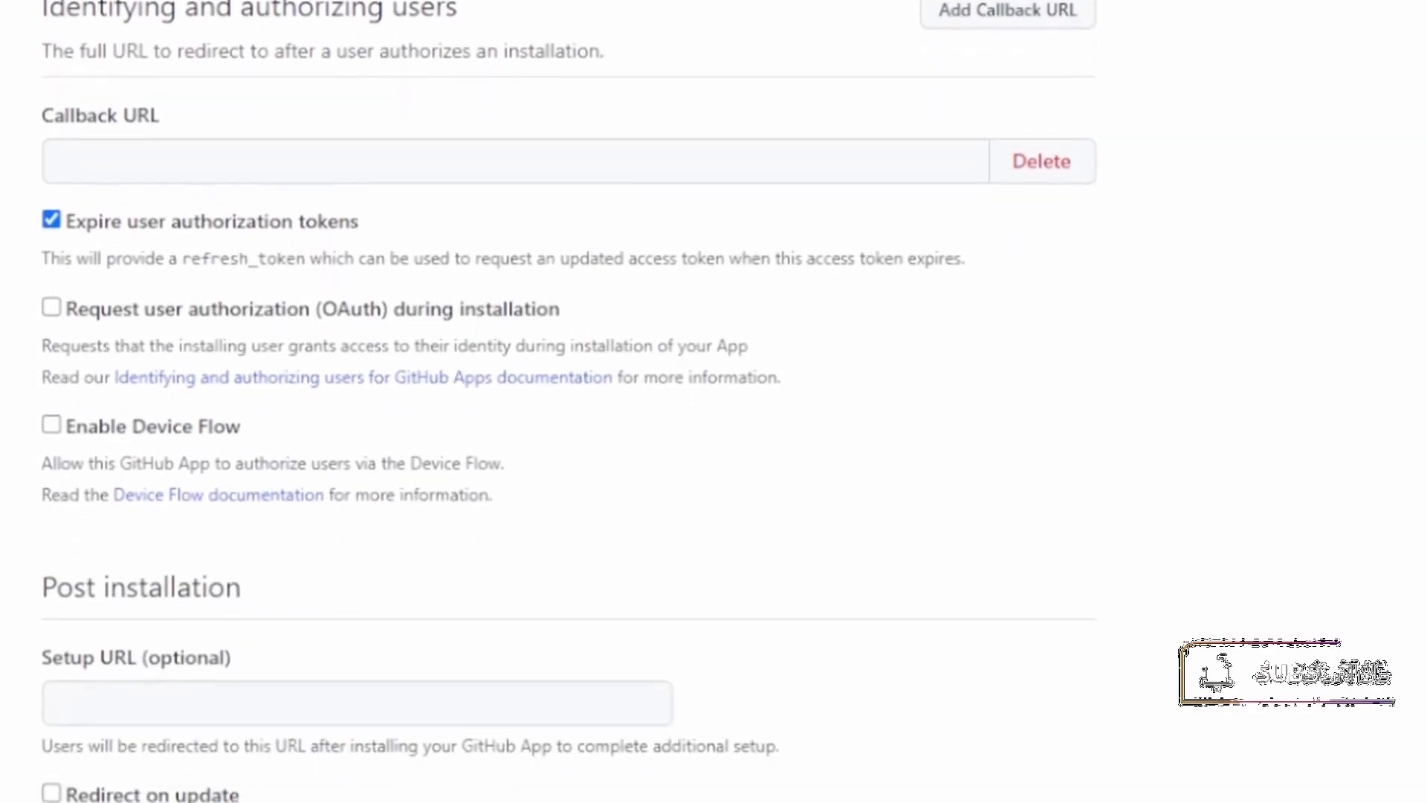
pyautogui.scroll(-3)
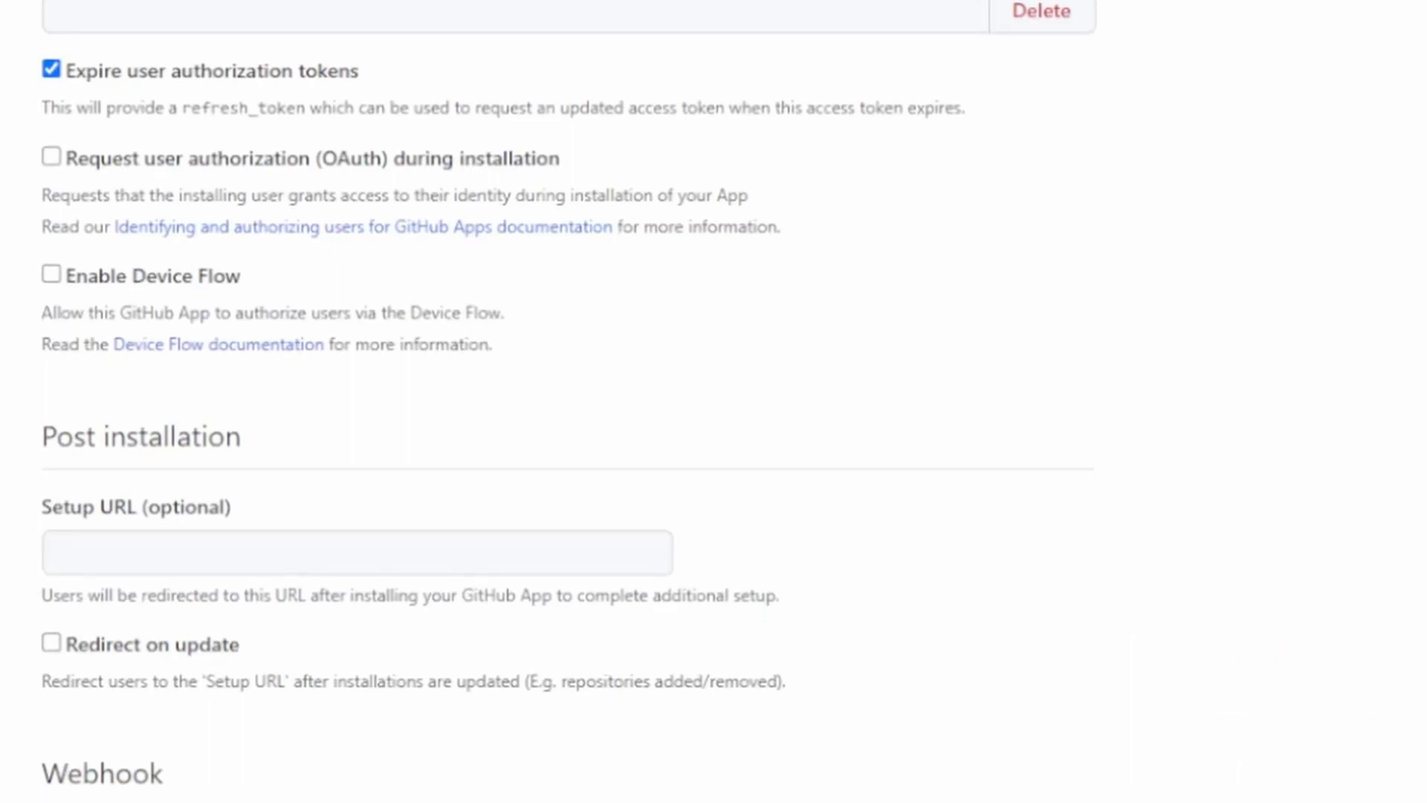
pyautogui.scroll(-3)
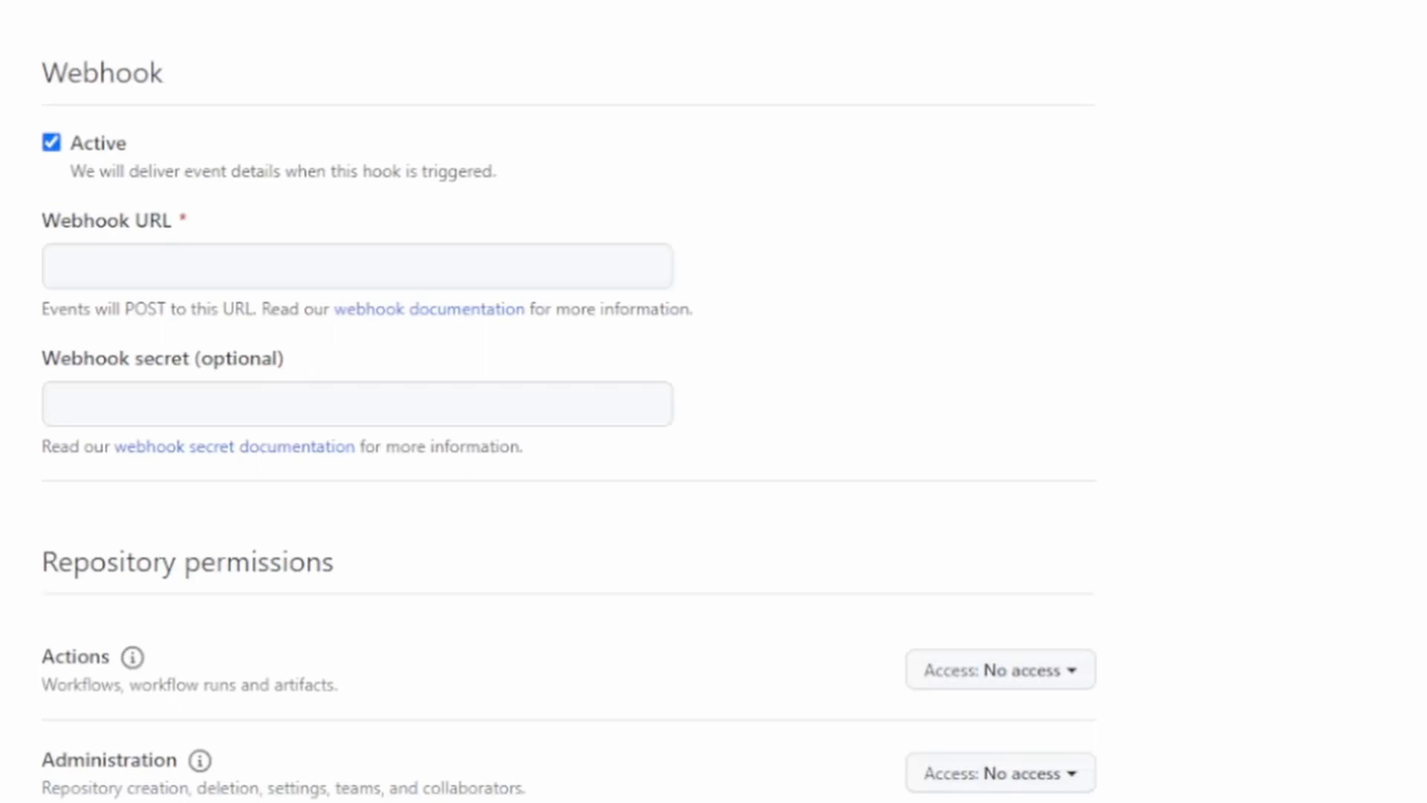
pyautogui.write('https://exampled')
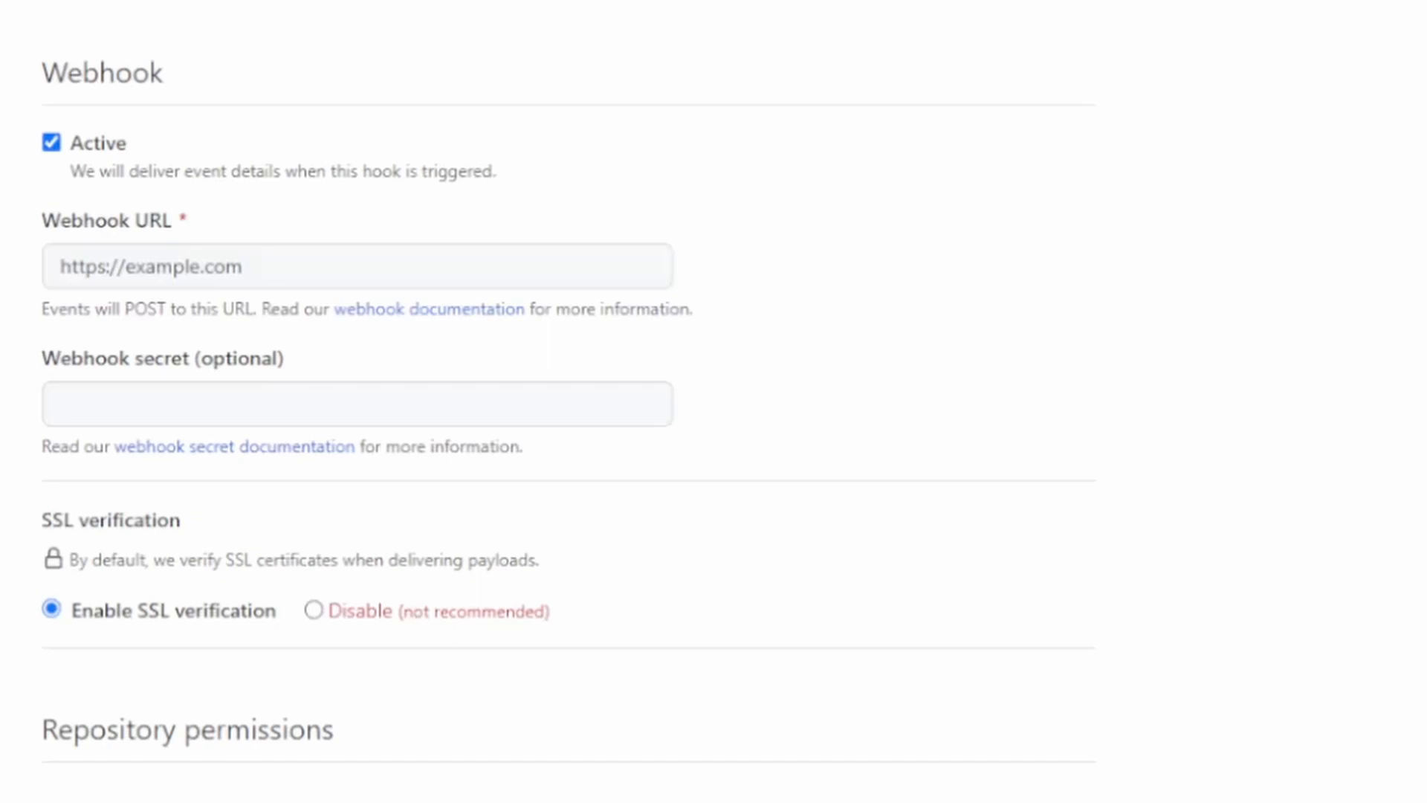
# Step: Set Pull requests and Webhooks repository permissions to Read and write
pyautogui.scroll(-3)
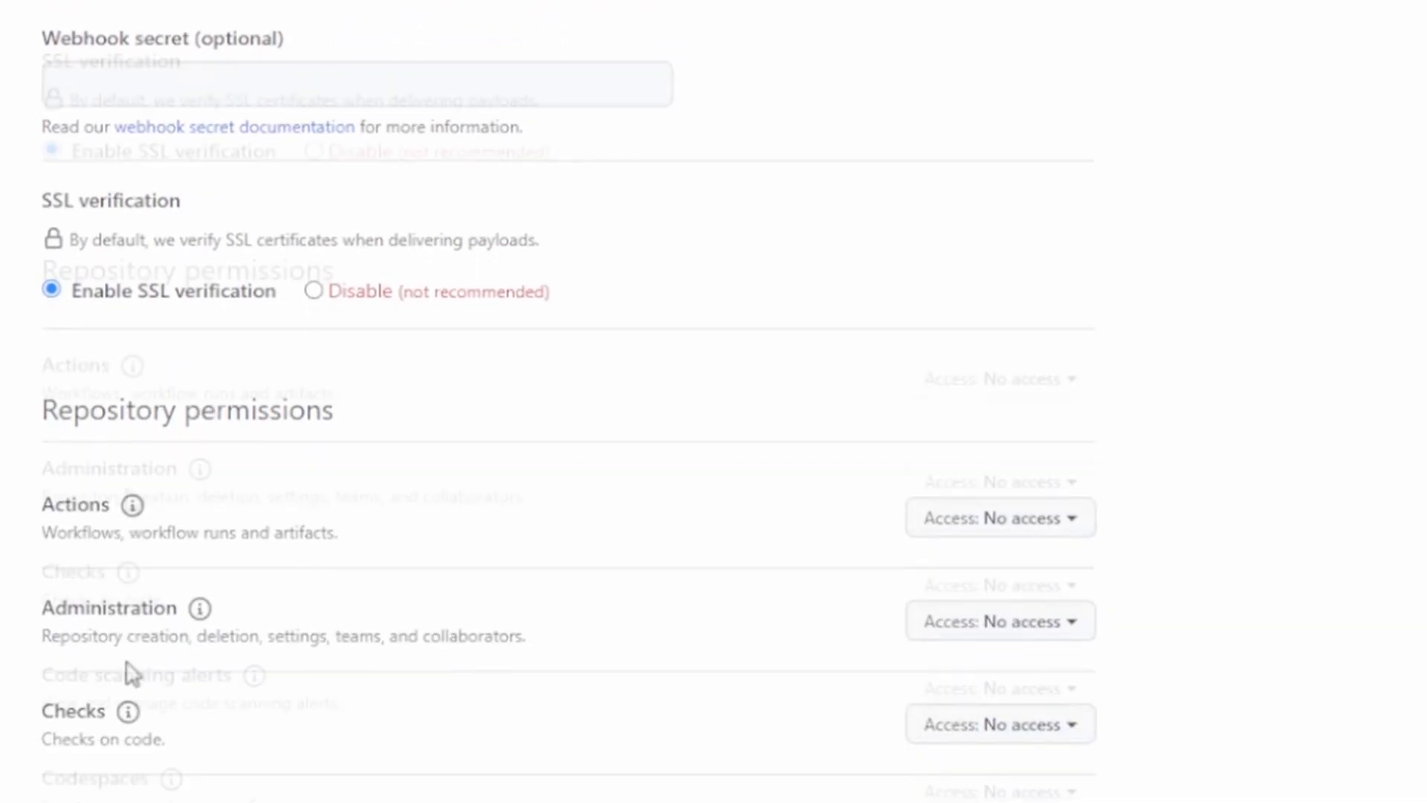
pyautogui.scroll(-3)
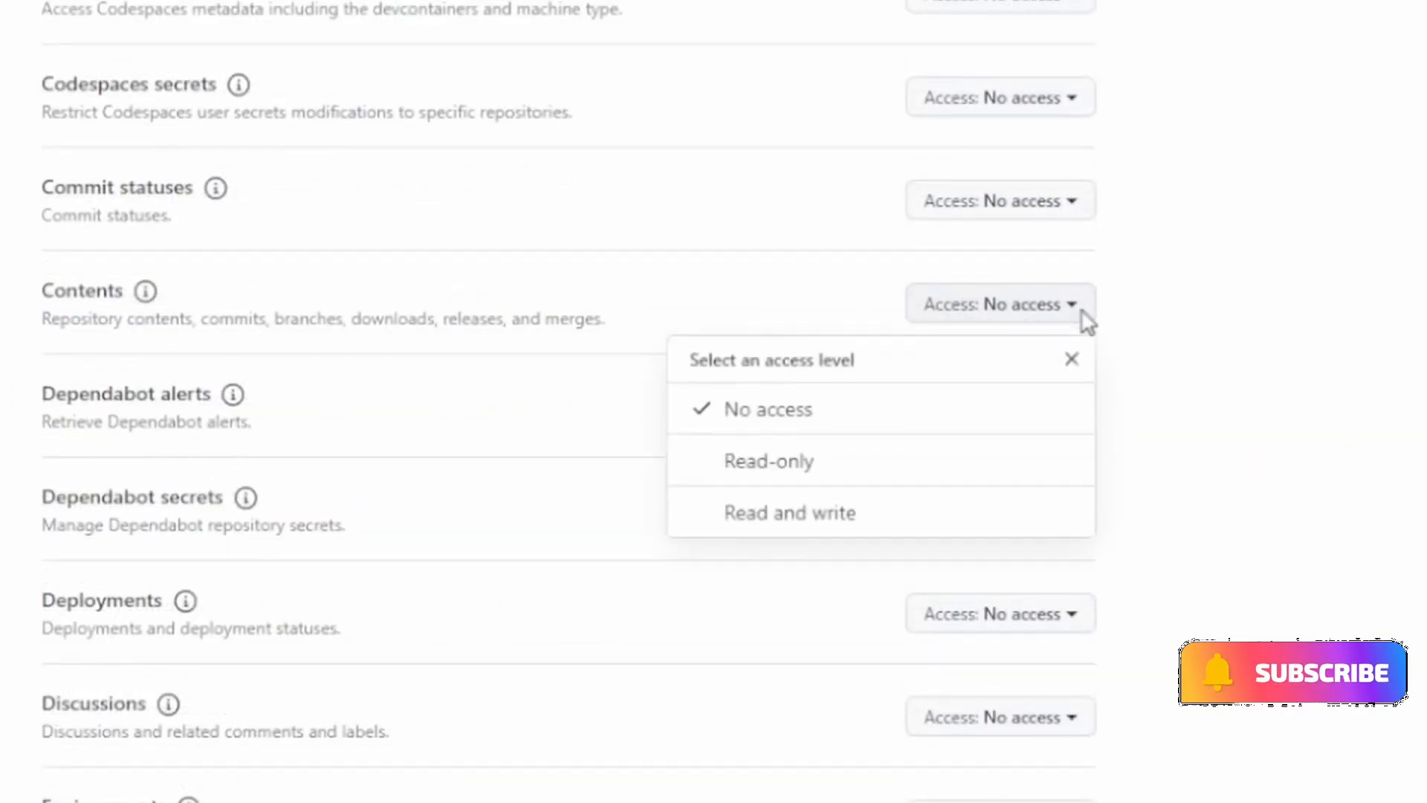
pyautogui.scroll(-3)
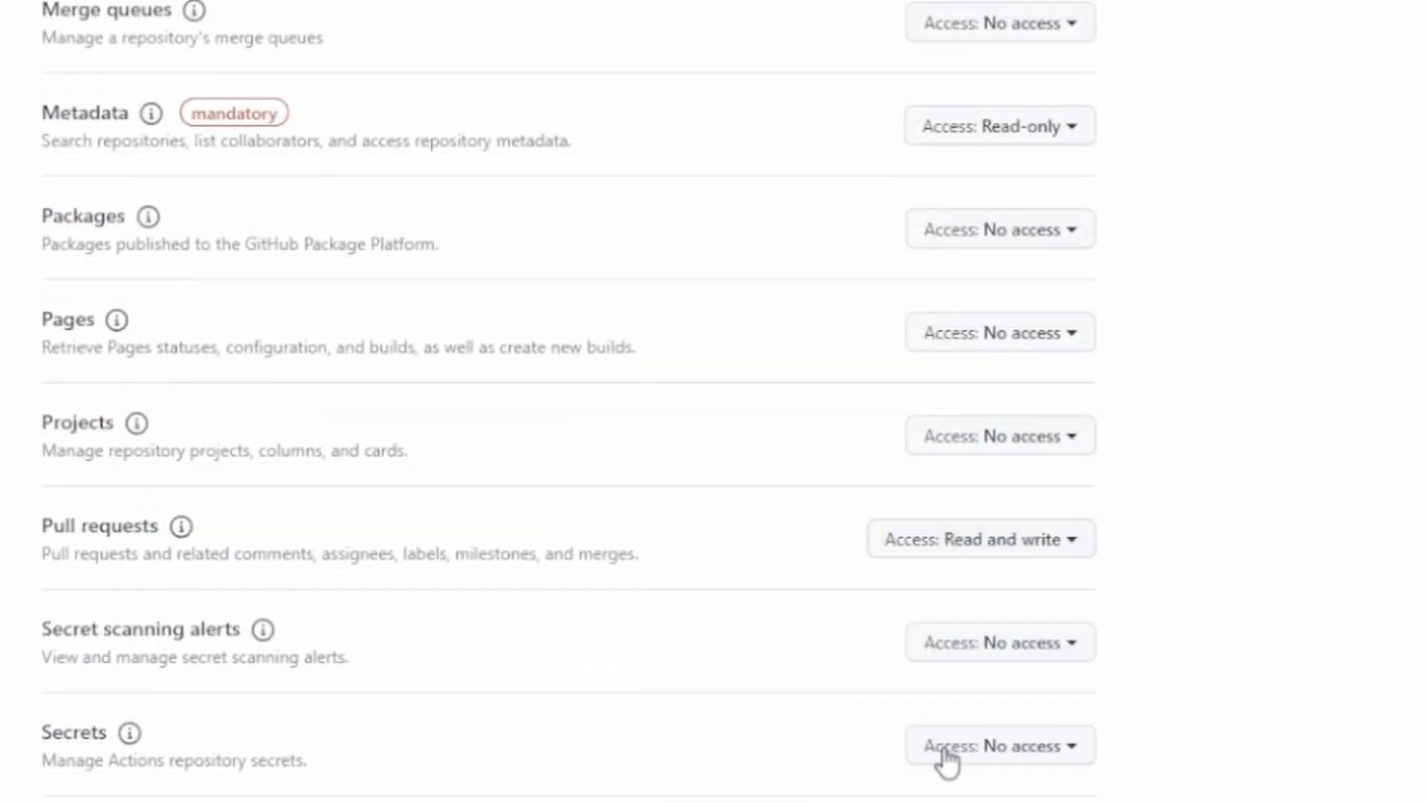
pyautogui.scroll(-3)
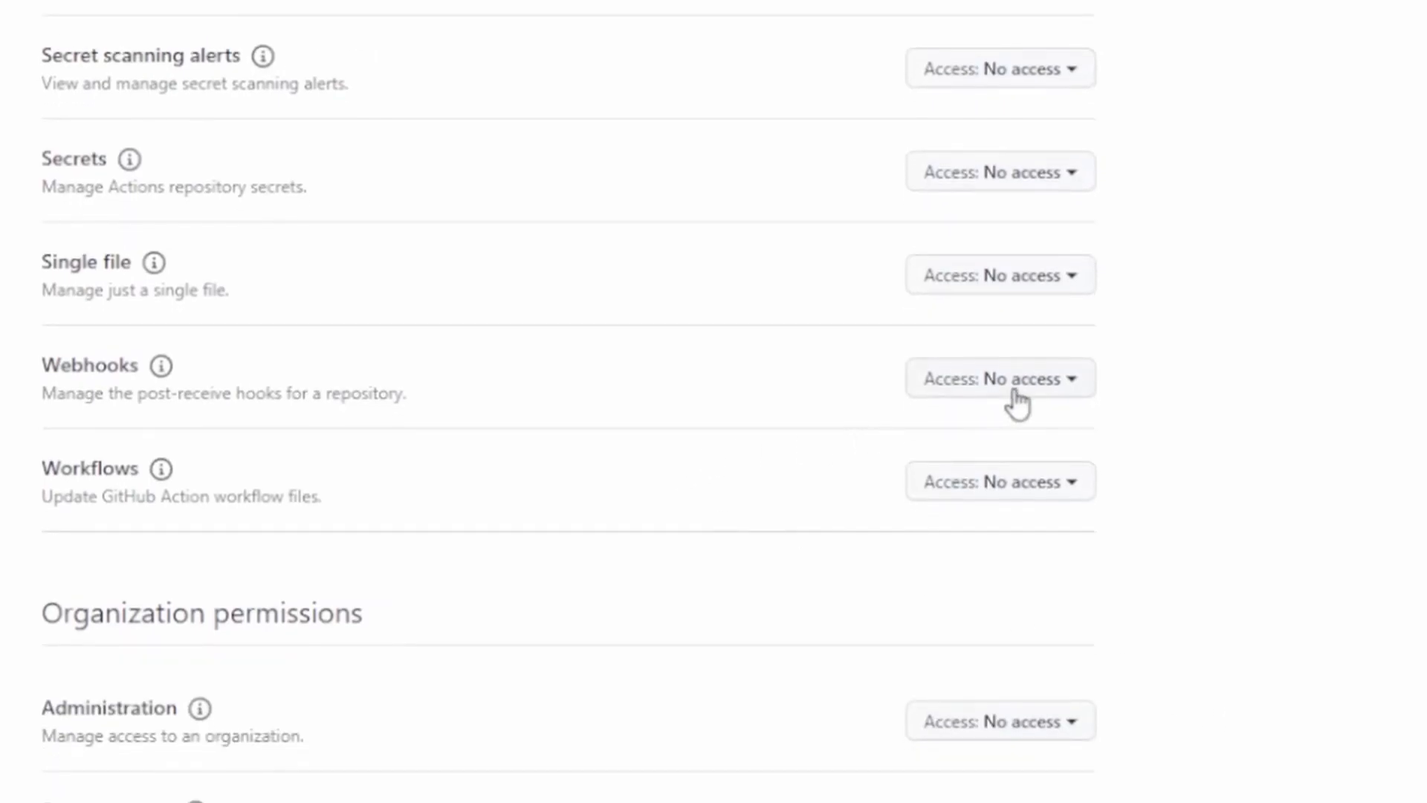
pyautogui.click(999, 379)
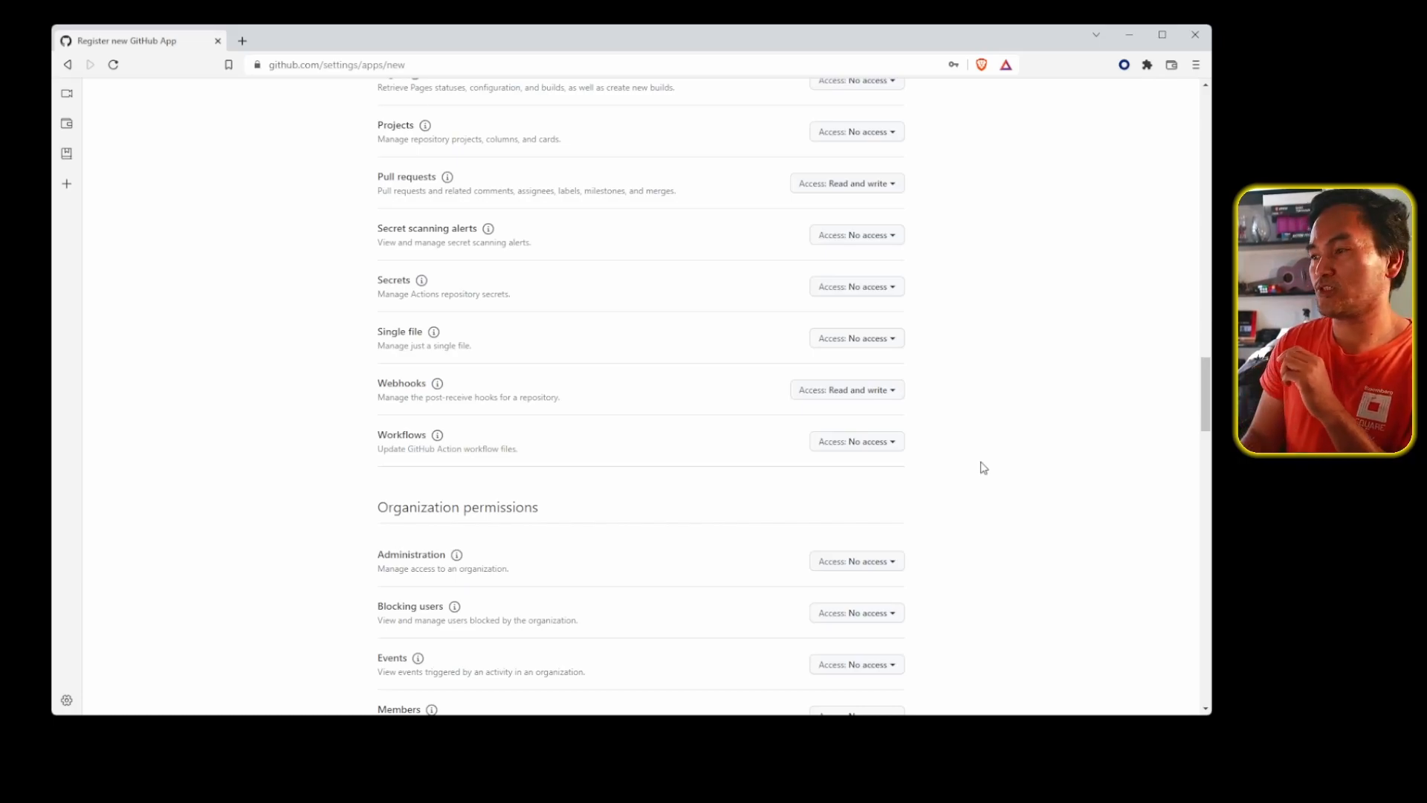
# Step: Subscribe the app to Check run, Issue comment and Push events
pyautogui.scroll(-3)
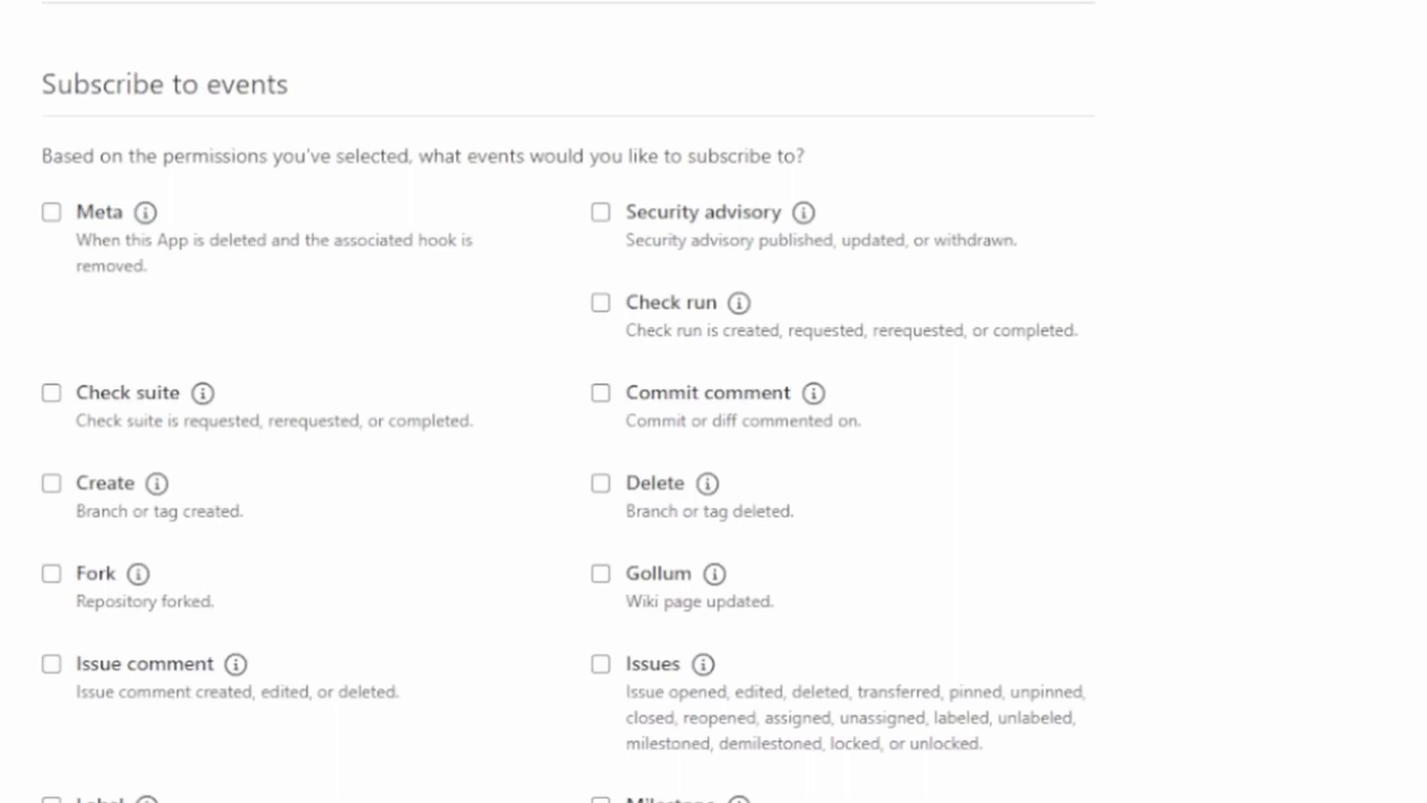
pyautogui.moveTo(619, 325)
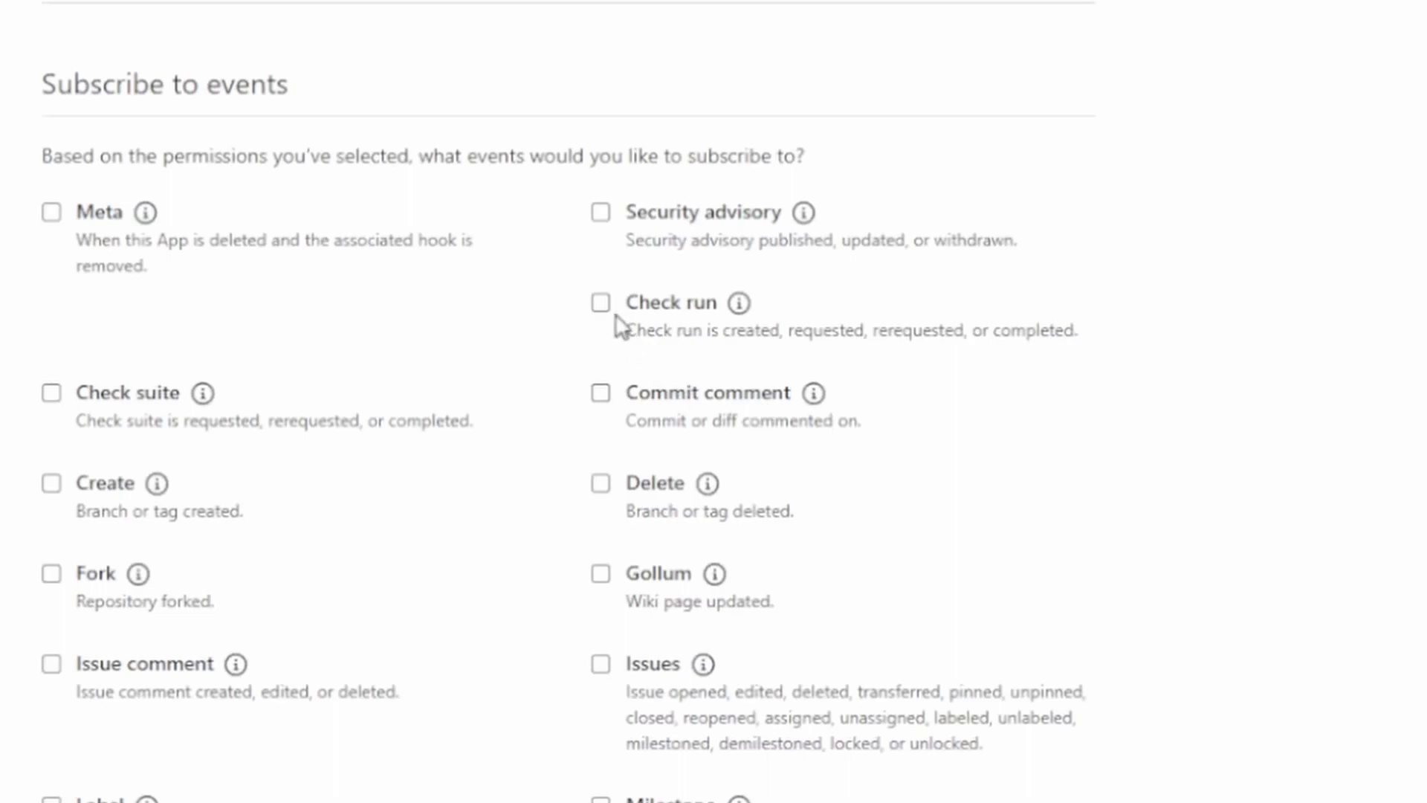
pyautogui.click(600, 303)
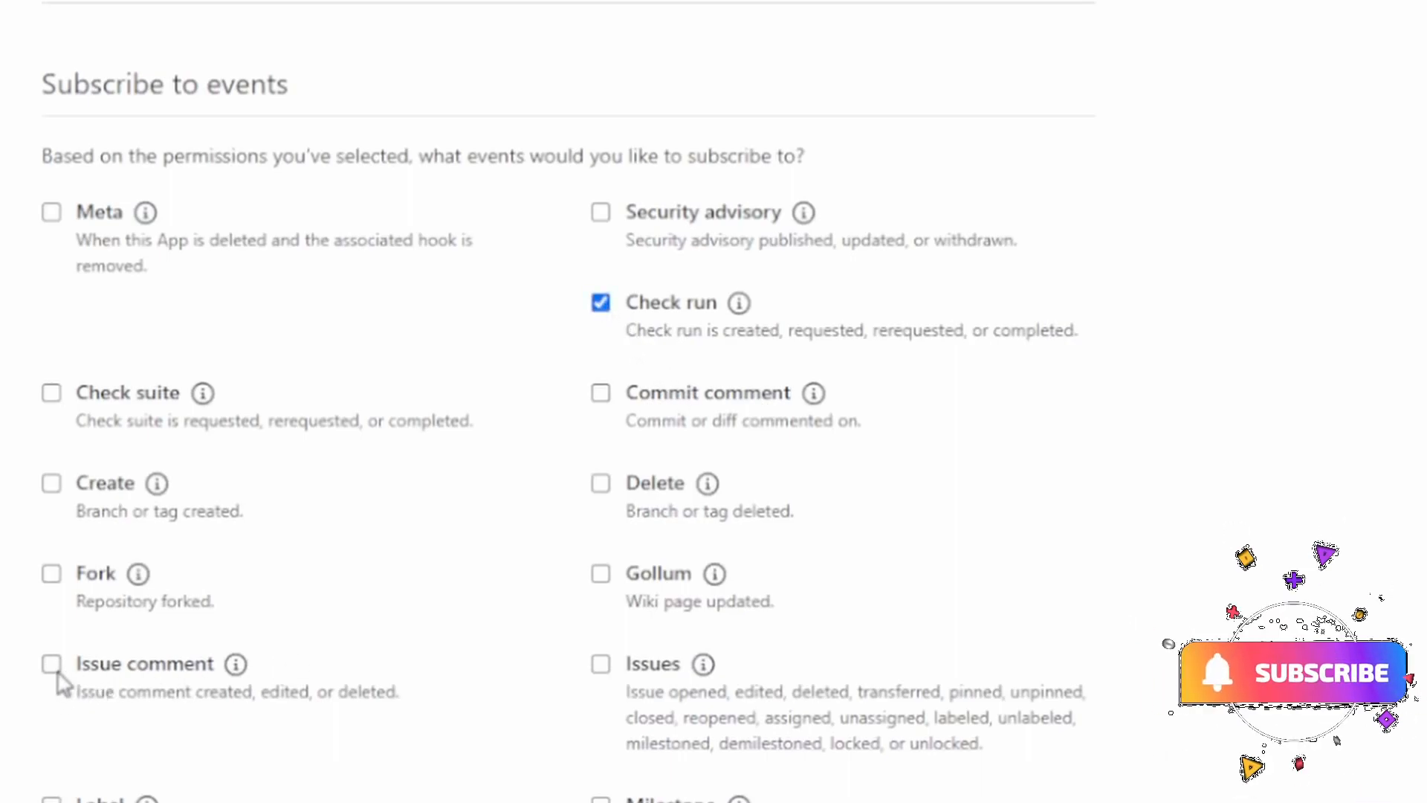
pyautogui.click(51, 665)
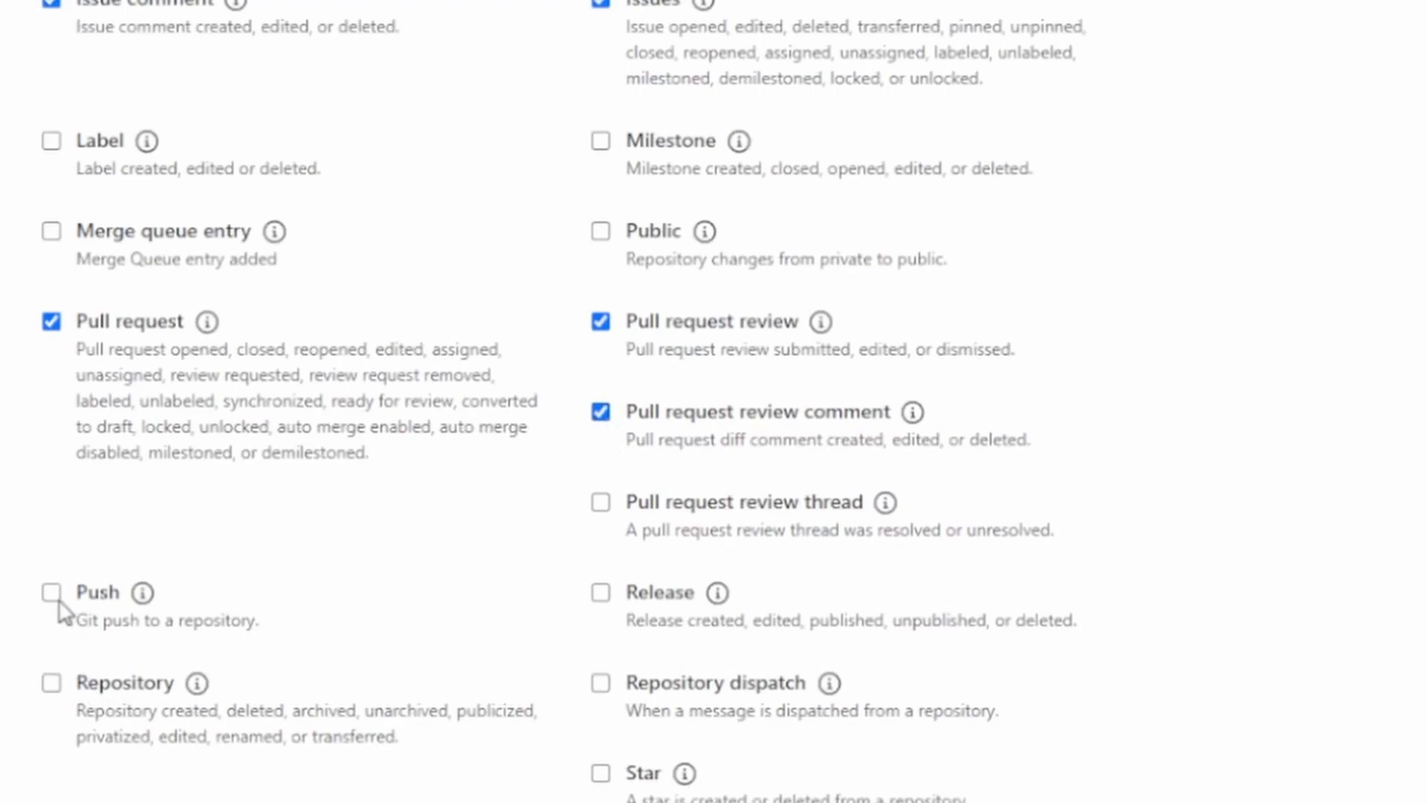
pyautogui.click(51, 592)
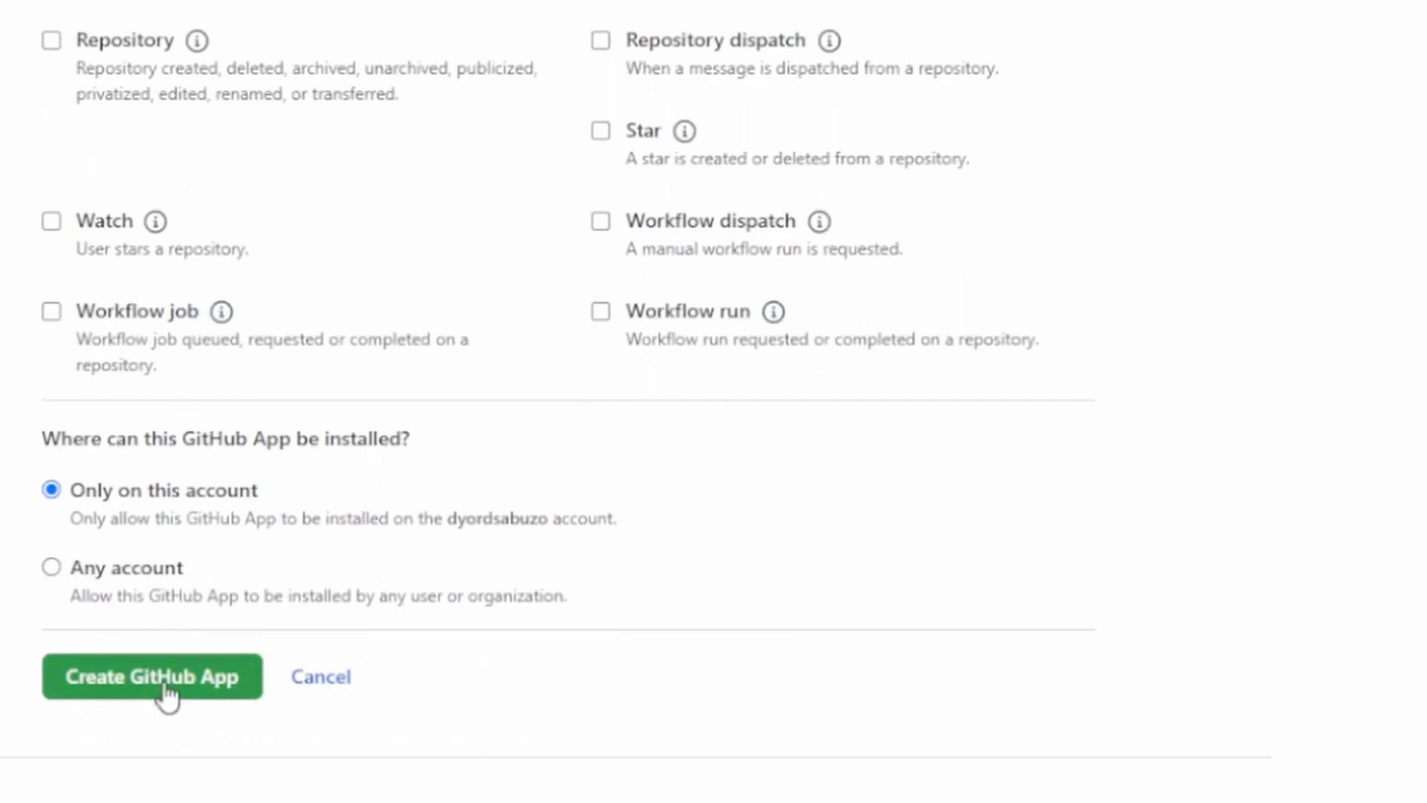
# Step: Create Run Atlantis App limited to this account and view its App ID
pyautogui.click(153, 676)
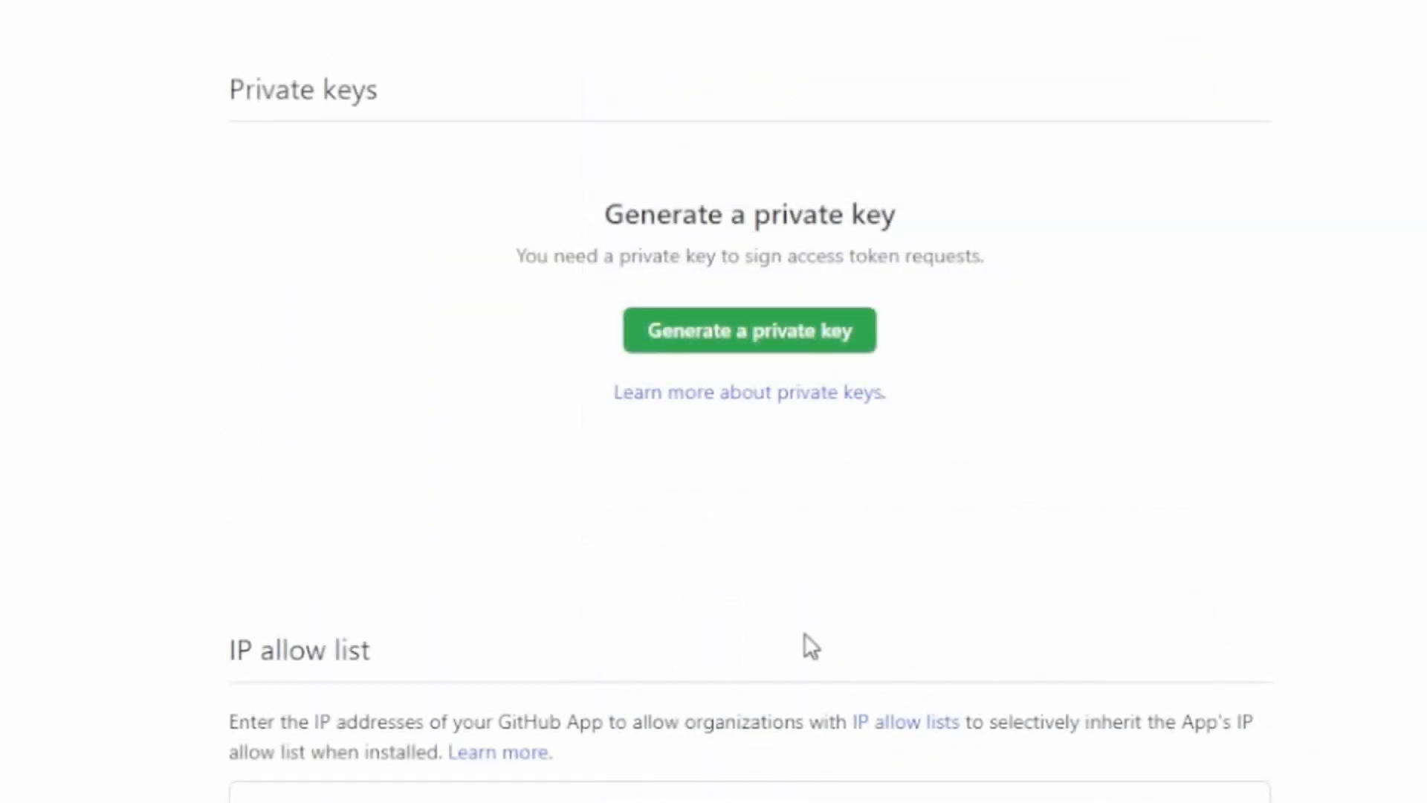
pyautogui.click(749, 330)
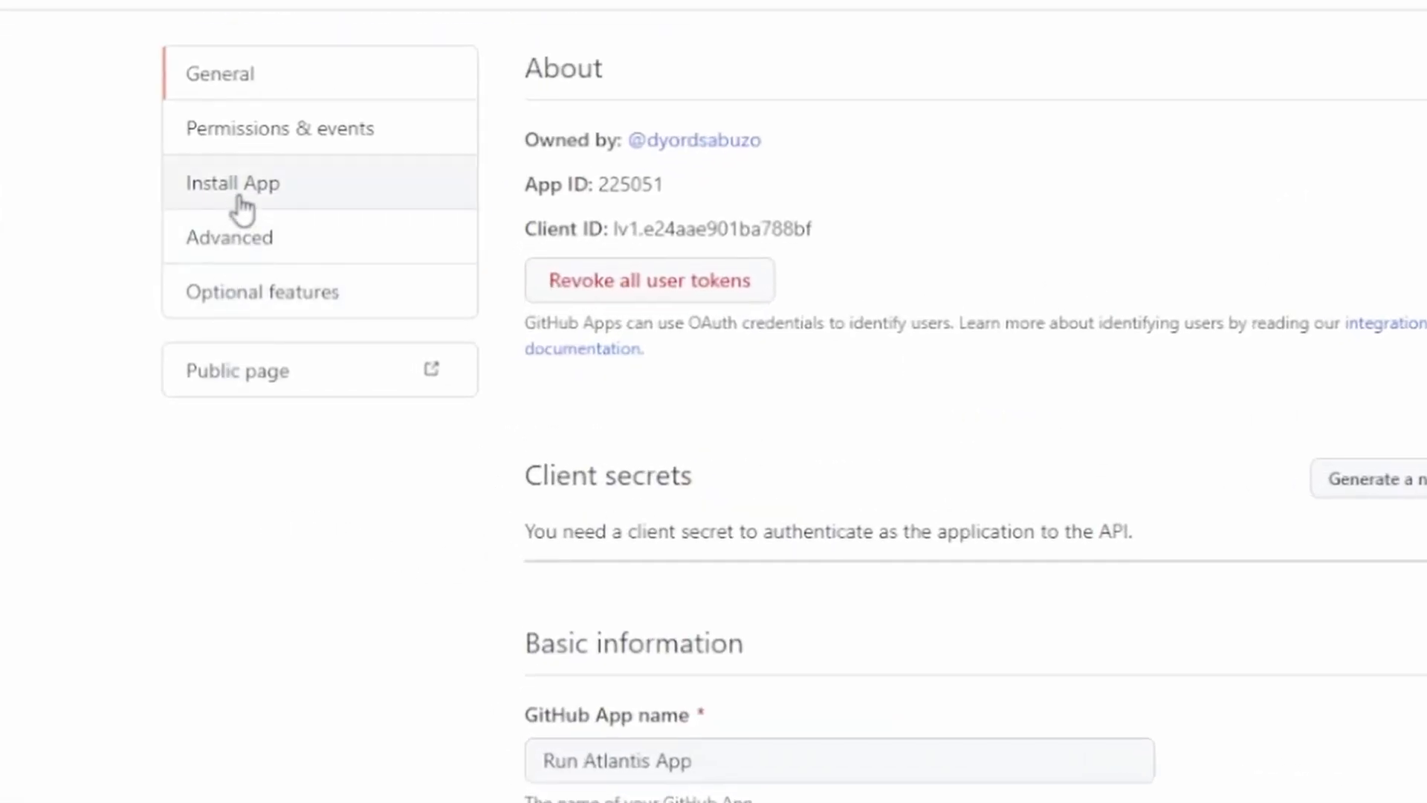
# Step: Install Run Atlantis App on the personal account for all repositories
pyautogui.click(233, 183)
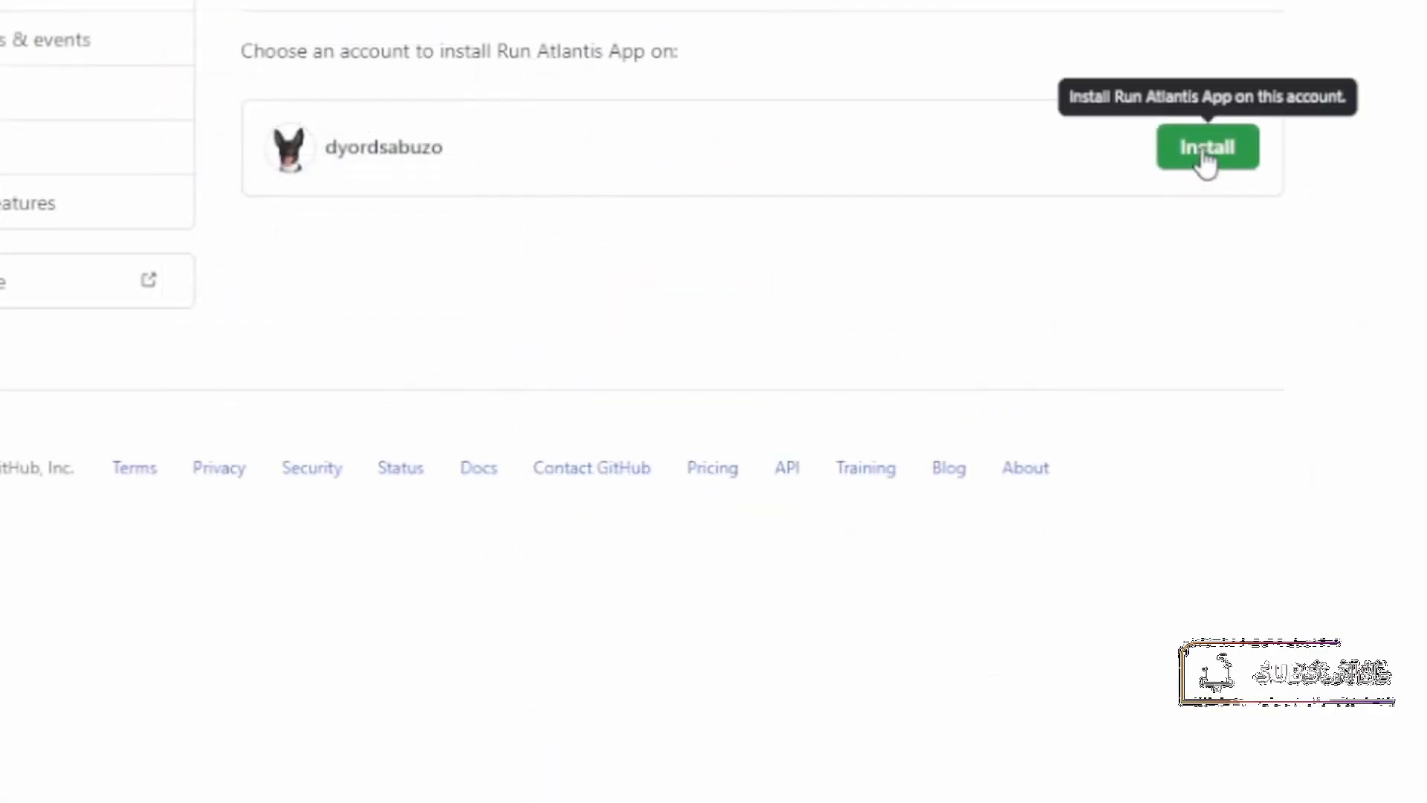
pyautogui.click(1207, 146)
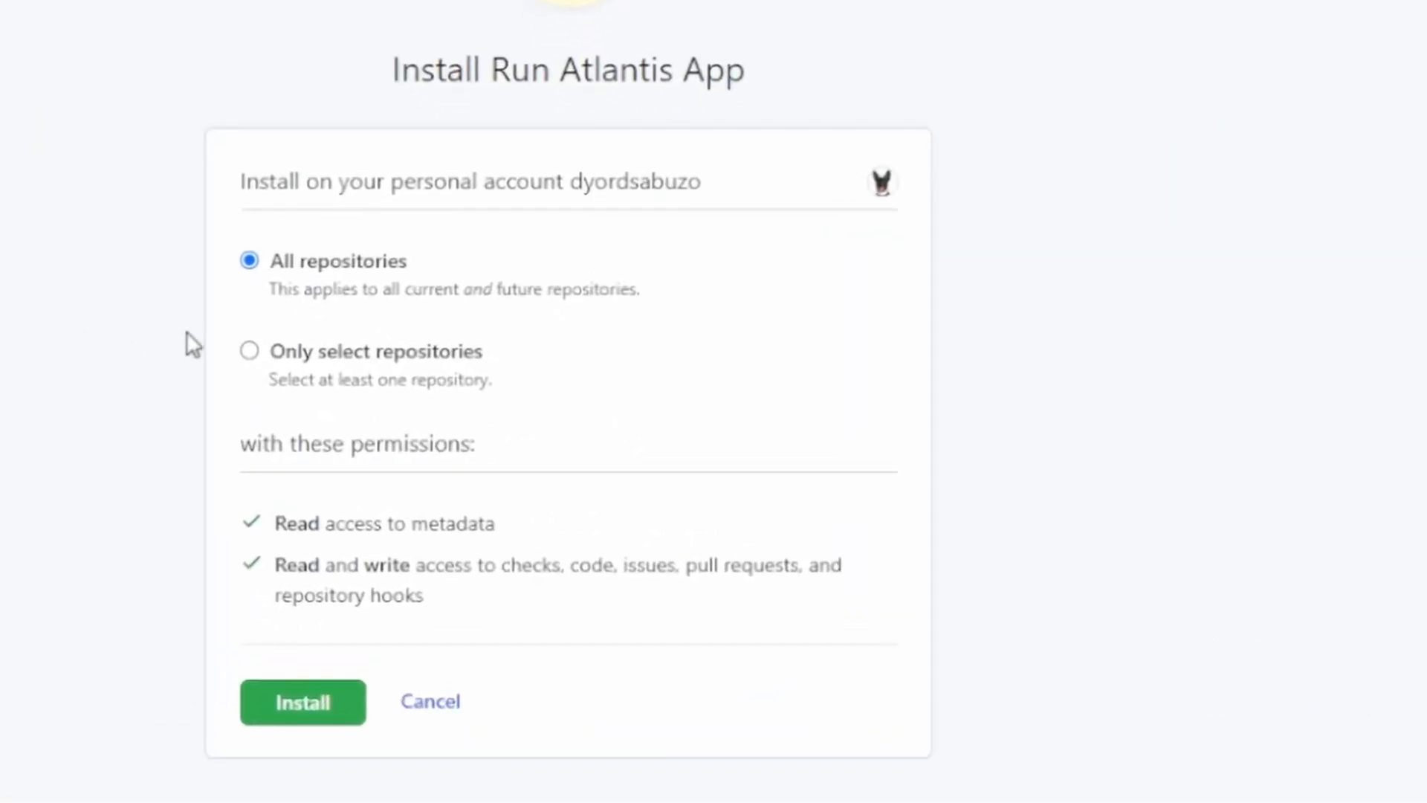
pyautogui.moveTo(125, 574)
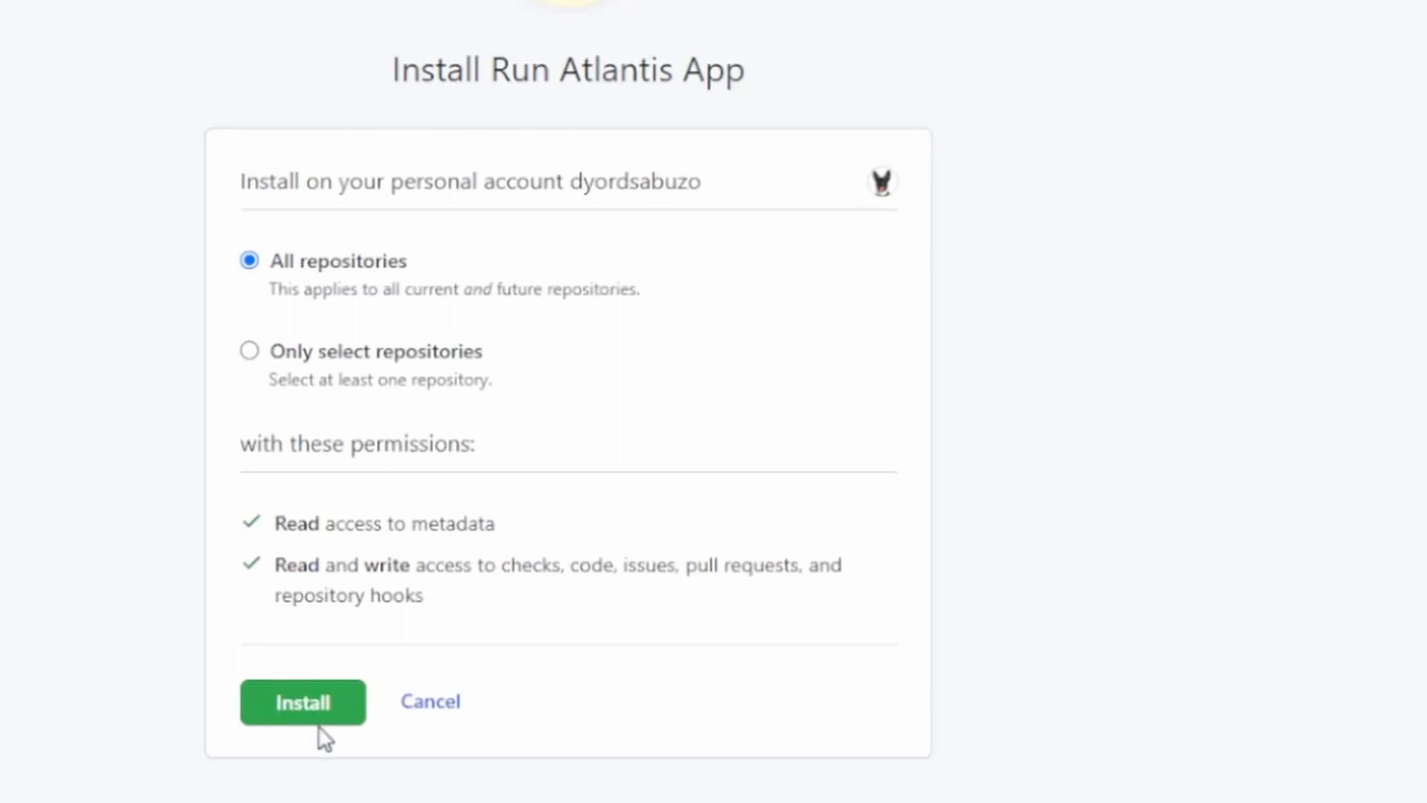
pyautogui.click(302, 702)
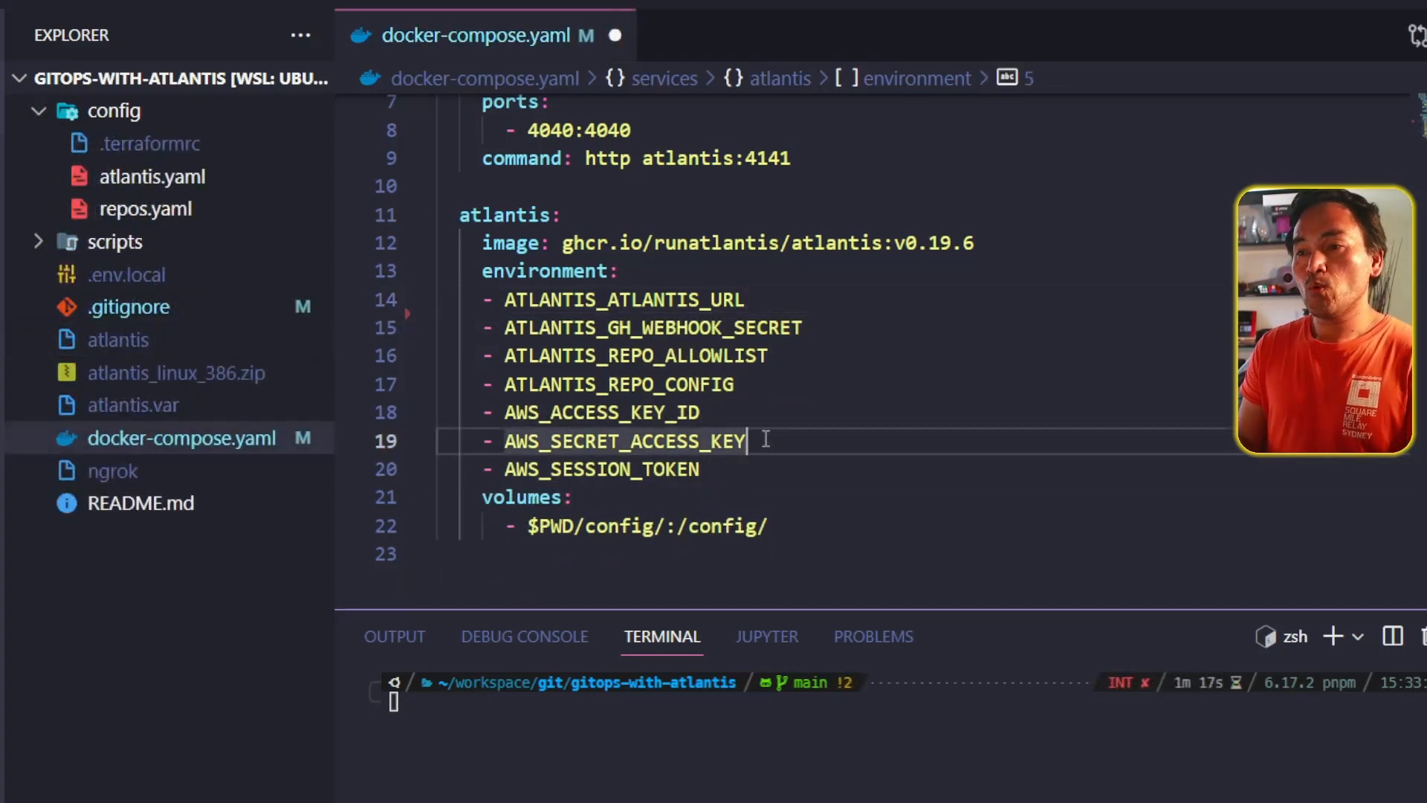
# Step: Add ATLANTIS_GH_APP_ID, ATLANTIS_GH_APP_KEY_FILE and ATLANTIS_WRITE_GIT_CREDS to the atlantis environment
pyautogui.write('ATLANTIS_AT')
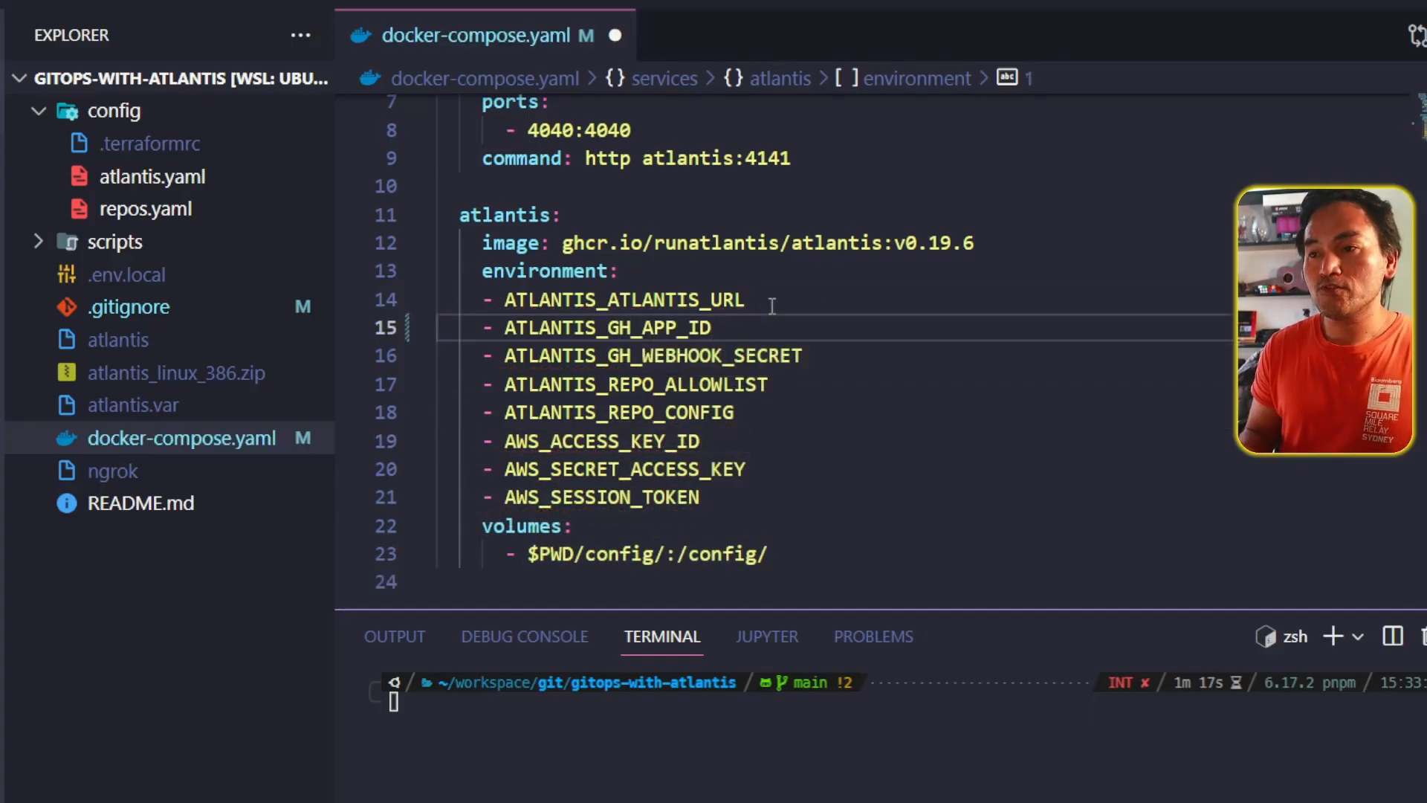
pyautogui.write('ATLANTIS_GH_APP_')
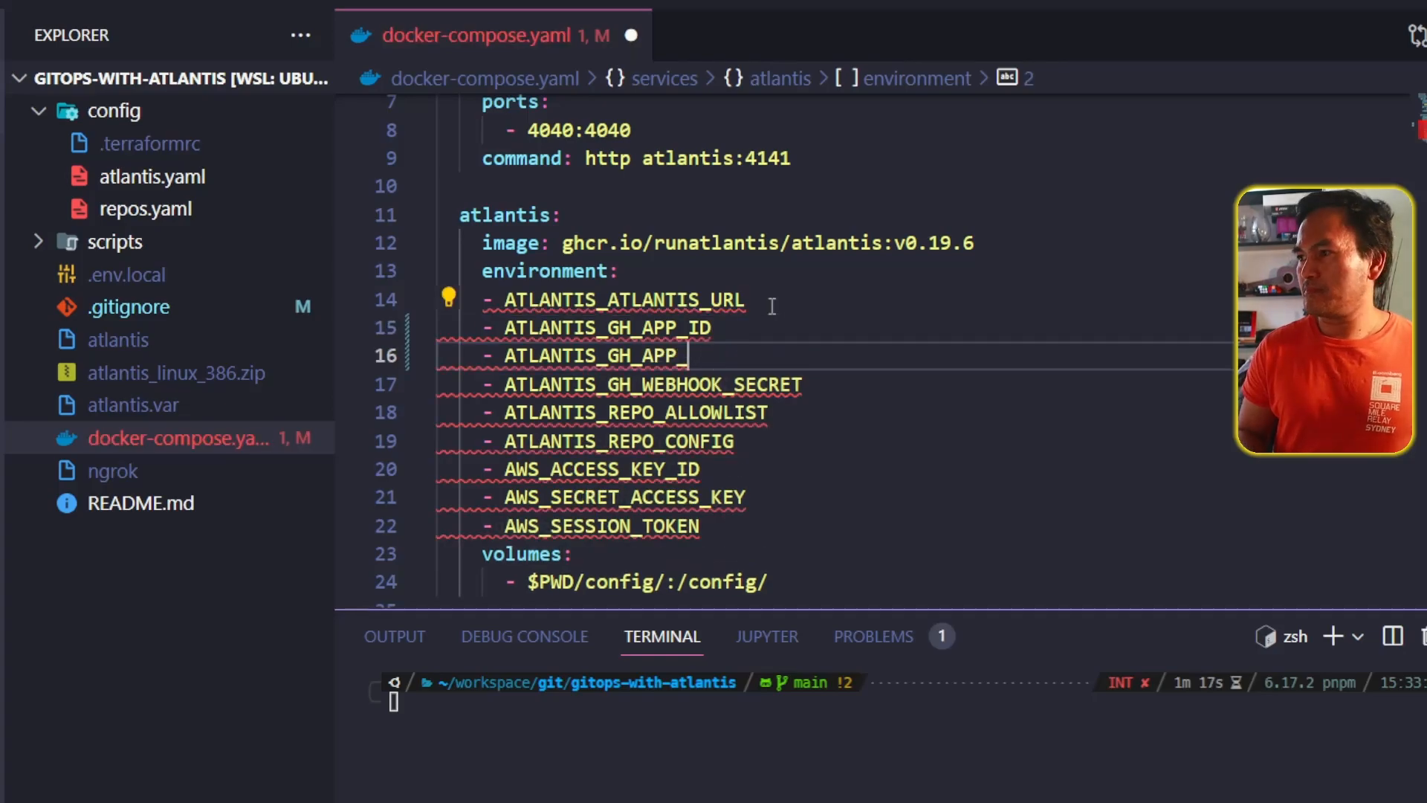
pyautogui.write('KEY_FILE')
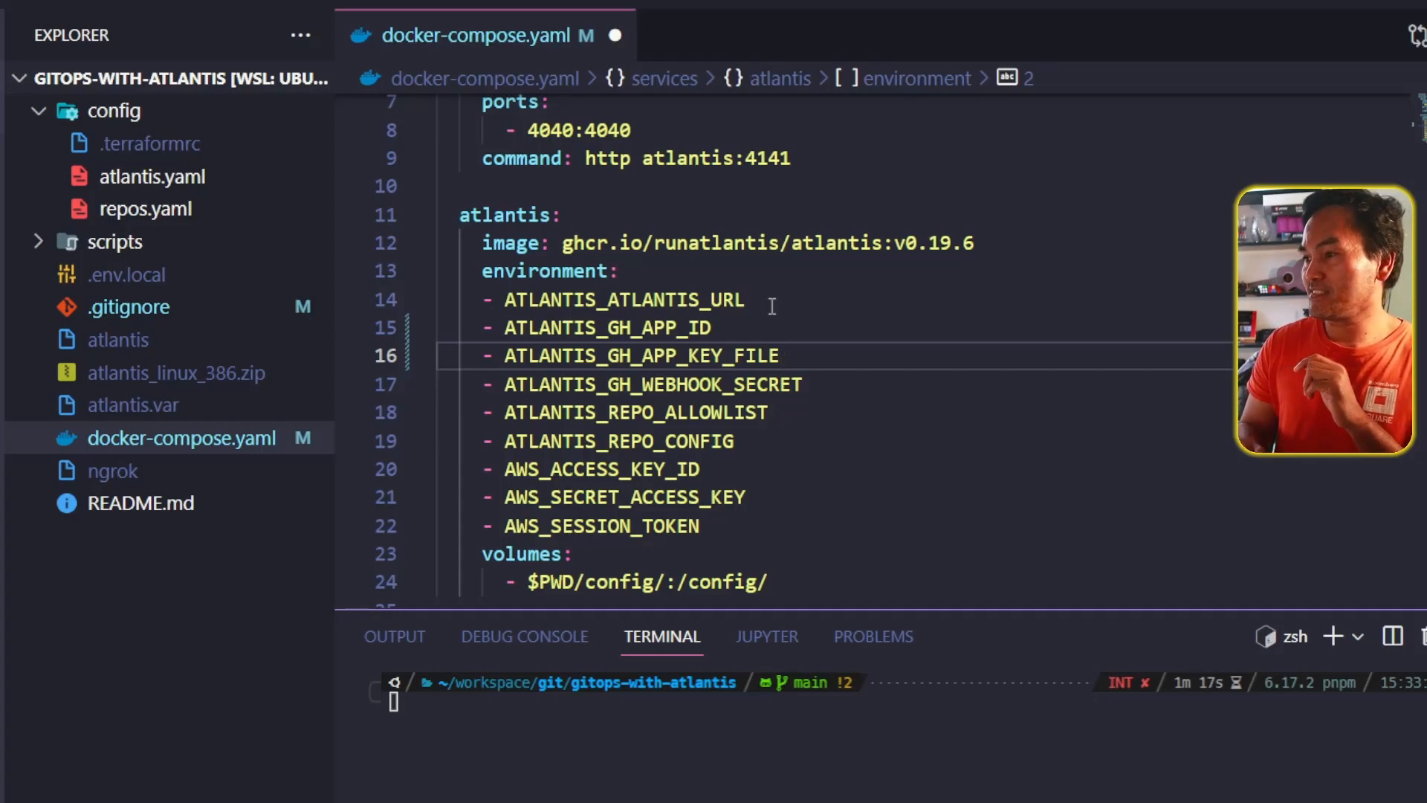
pyautogui.write('ATLANTIS_WRITE_GIT_CRED')
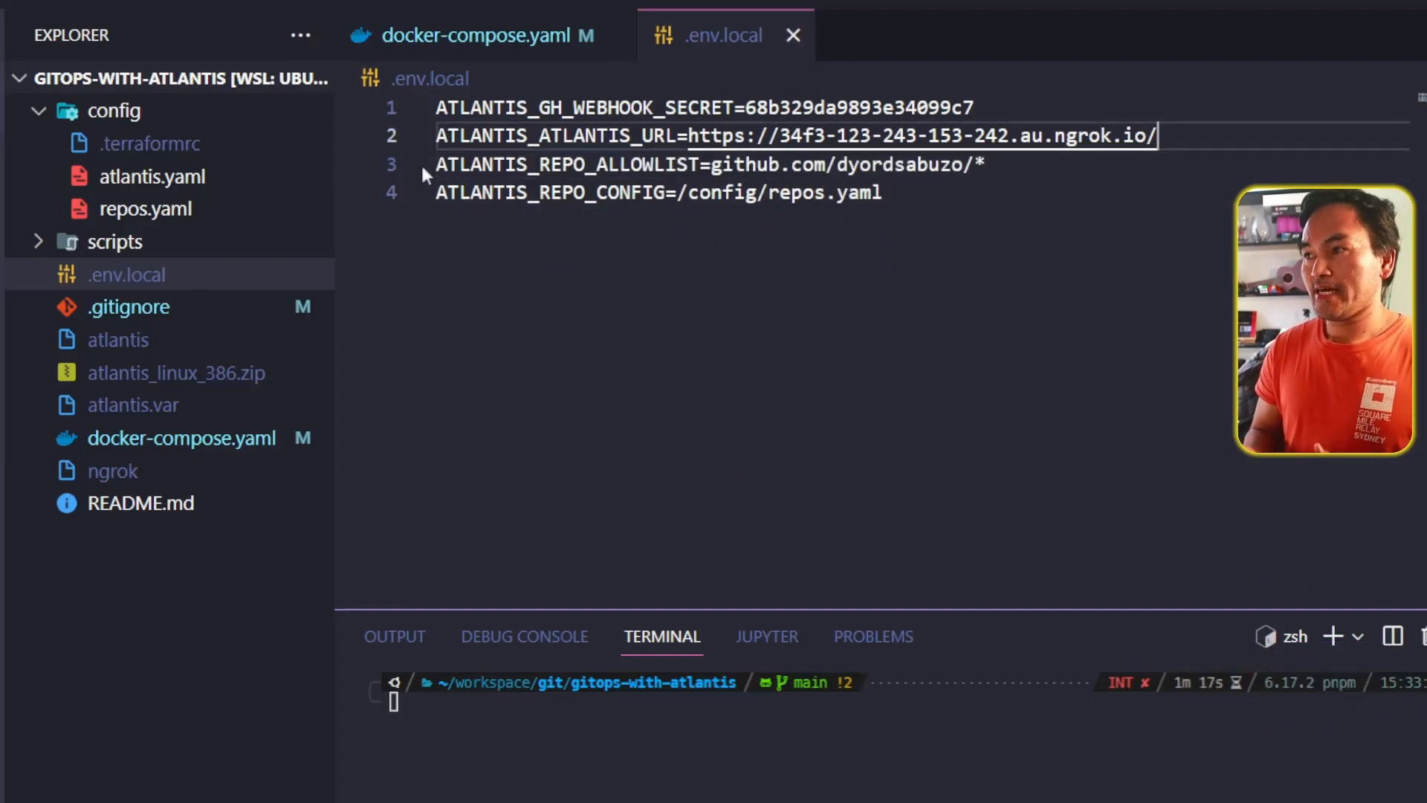
# Step: Add ATLANTIS_GH_APP_ID=225051 to .env.local alongside the key file and write-git-creds entries
pyautogui.write('ATLANTIS_GH_APP_ID')
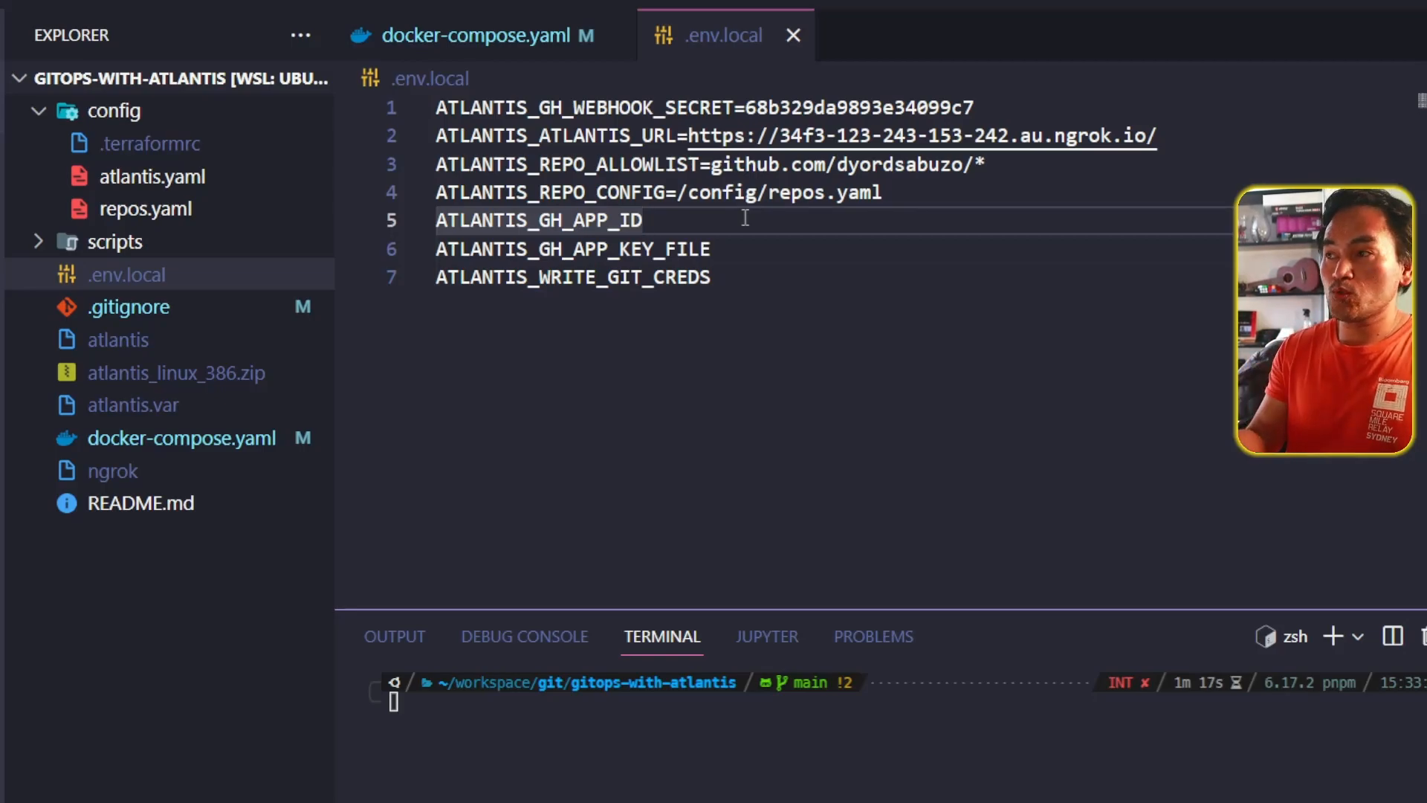
pyautogui.write('=225051')
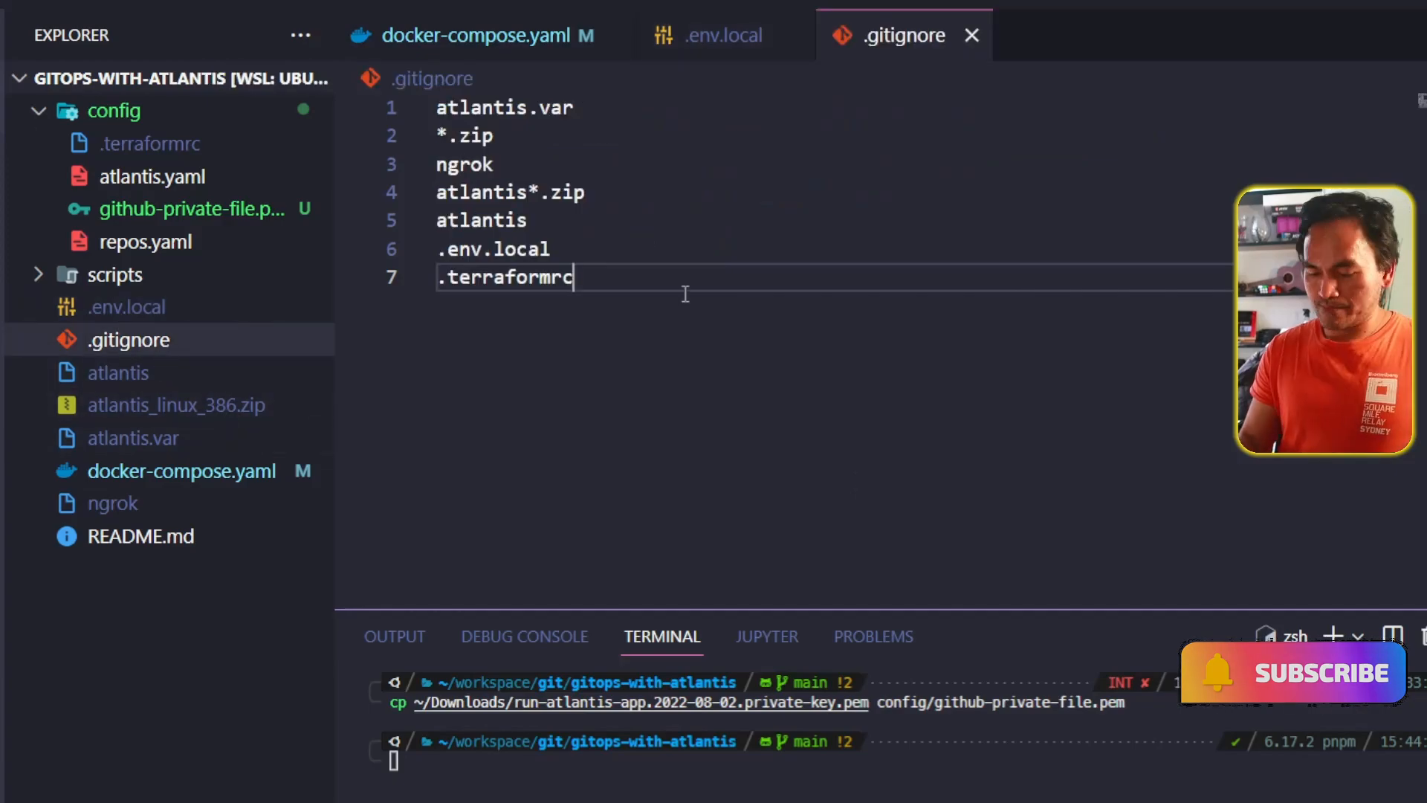
# Step: Git-ignore github-private-file.pem; set key file /config/github-private-file.pem and write-git-creds true
pyautogui.write('github-private-file.pem')
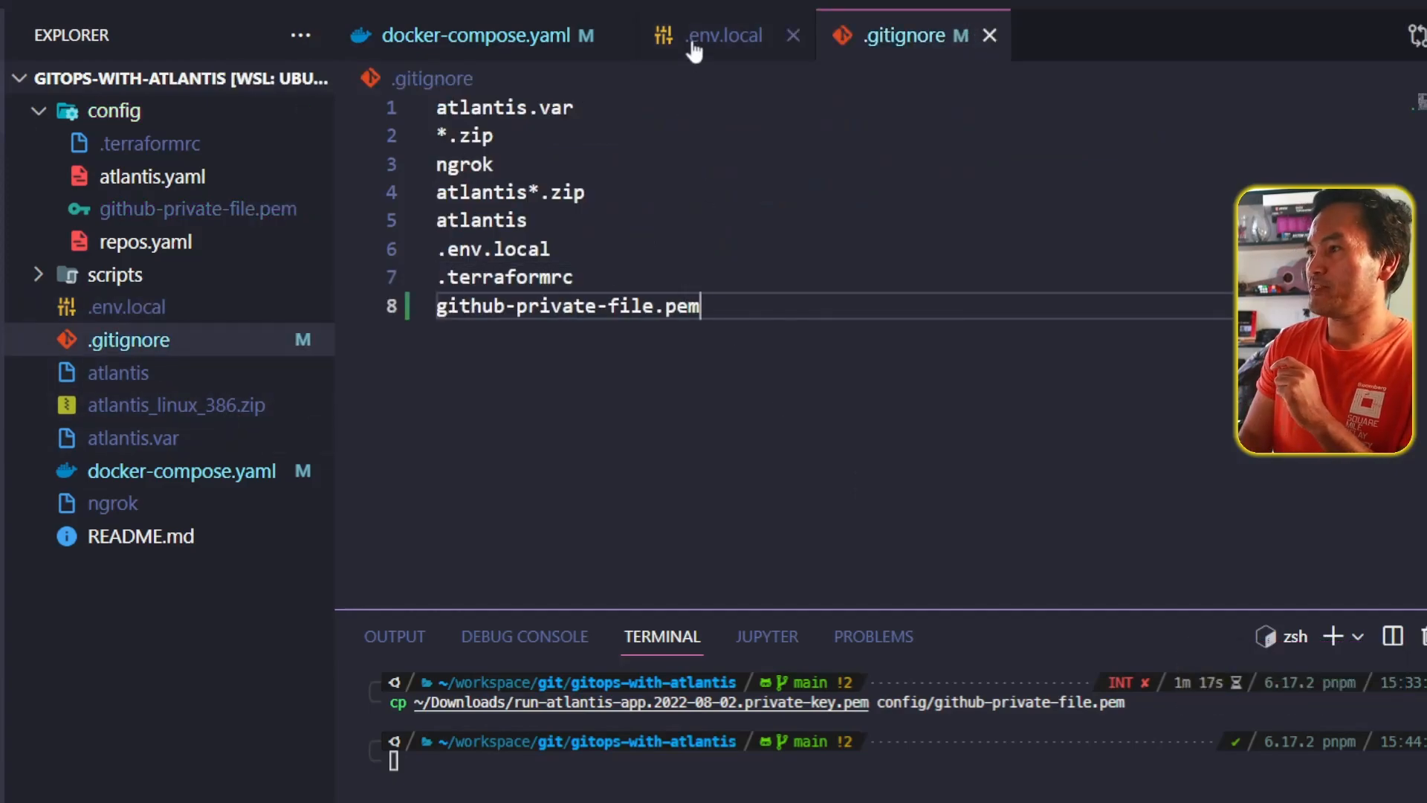
pyautogui.click(725, 35)
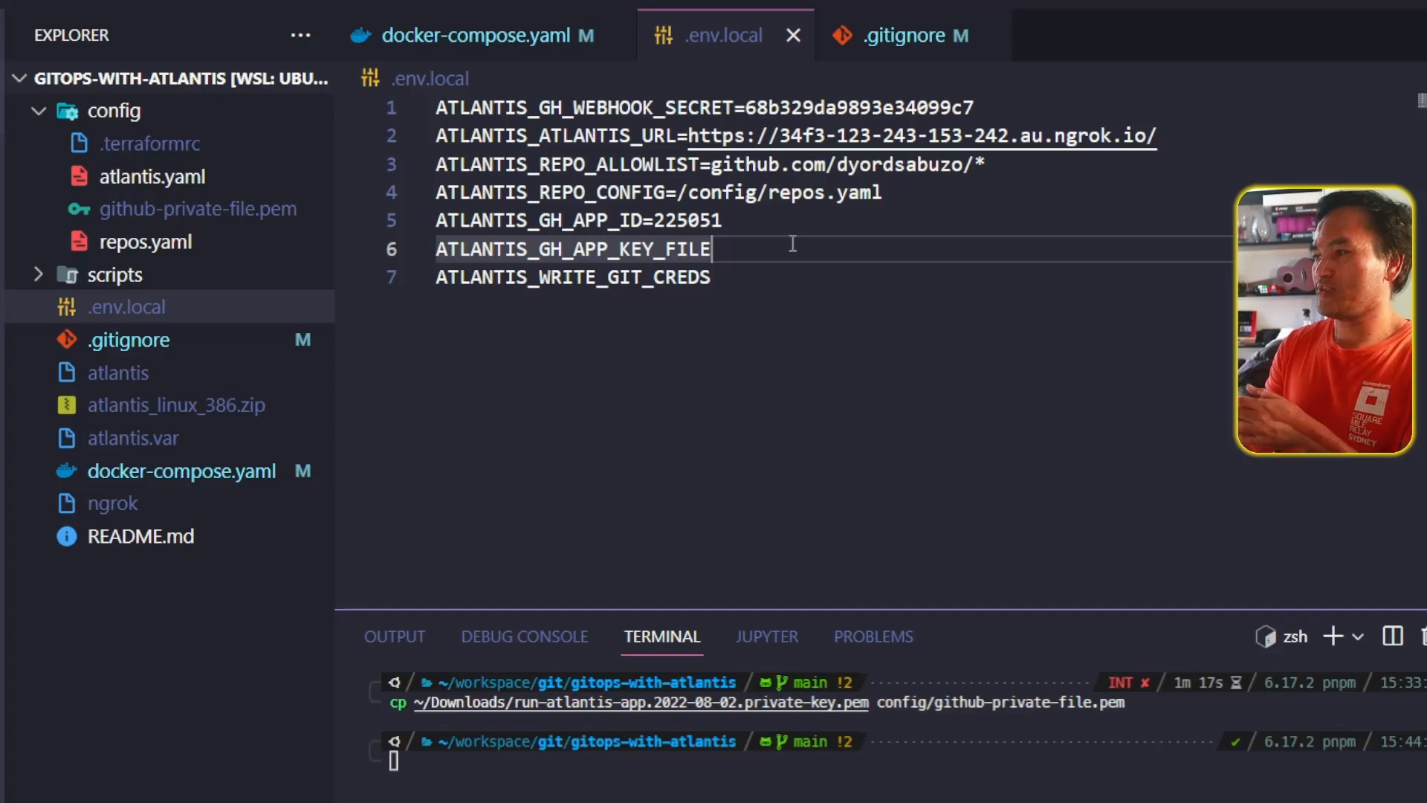
pyautogui.write('=/config/github-private-file.pem')
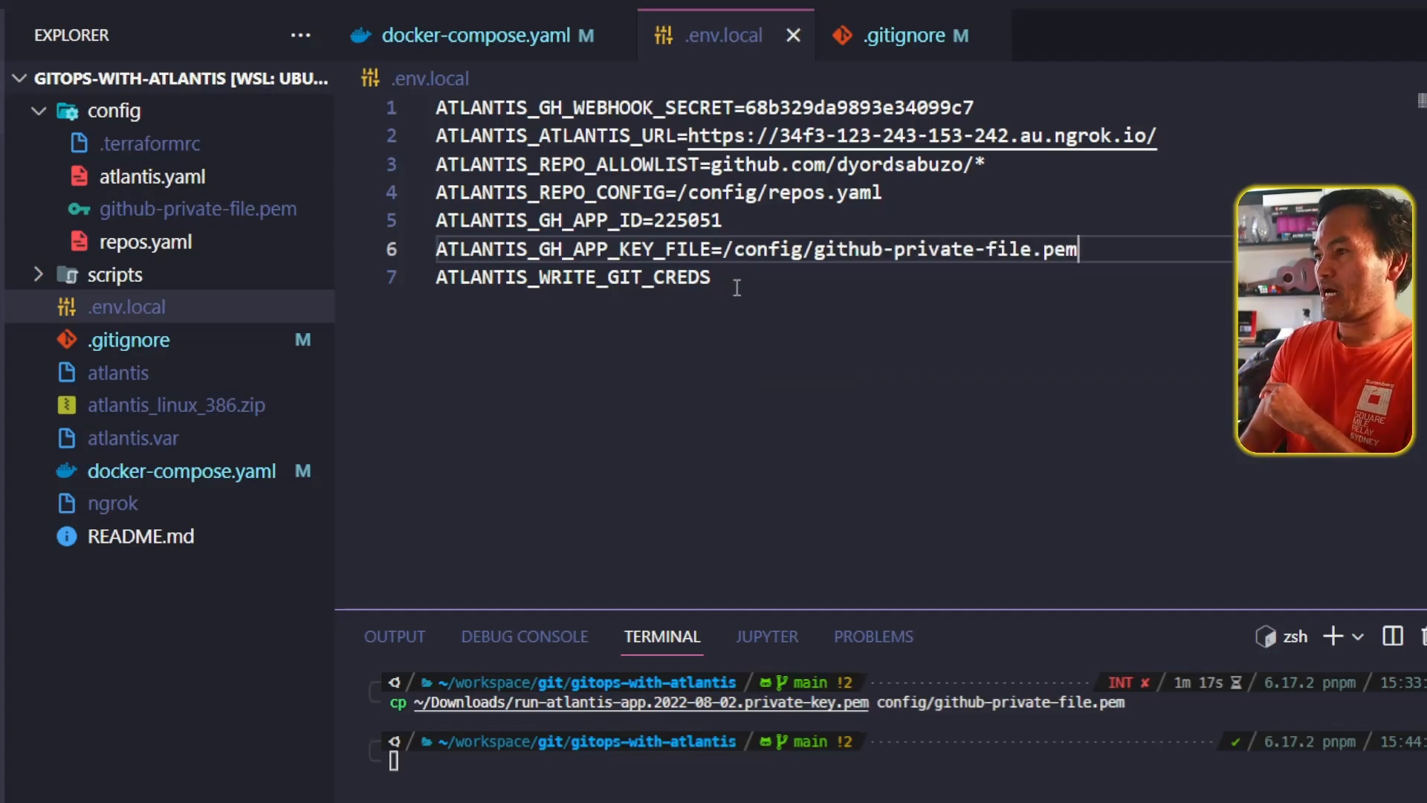
pyautogui.write('=true')
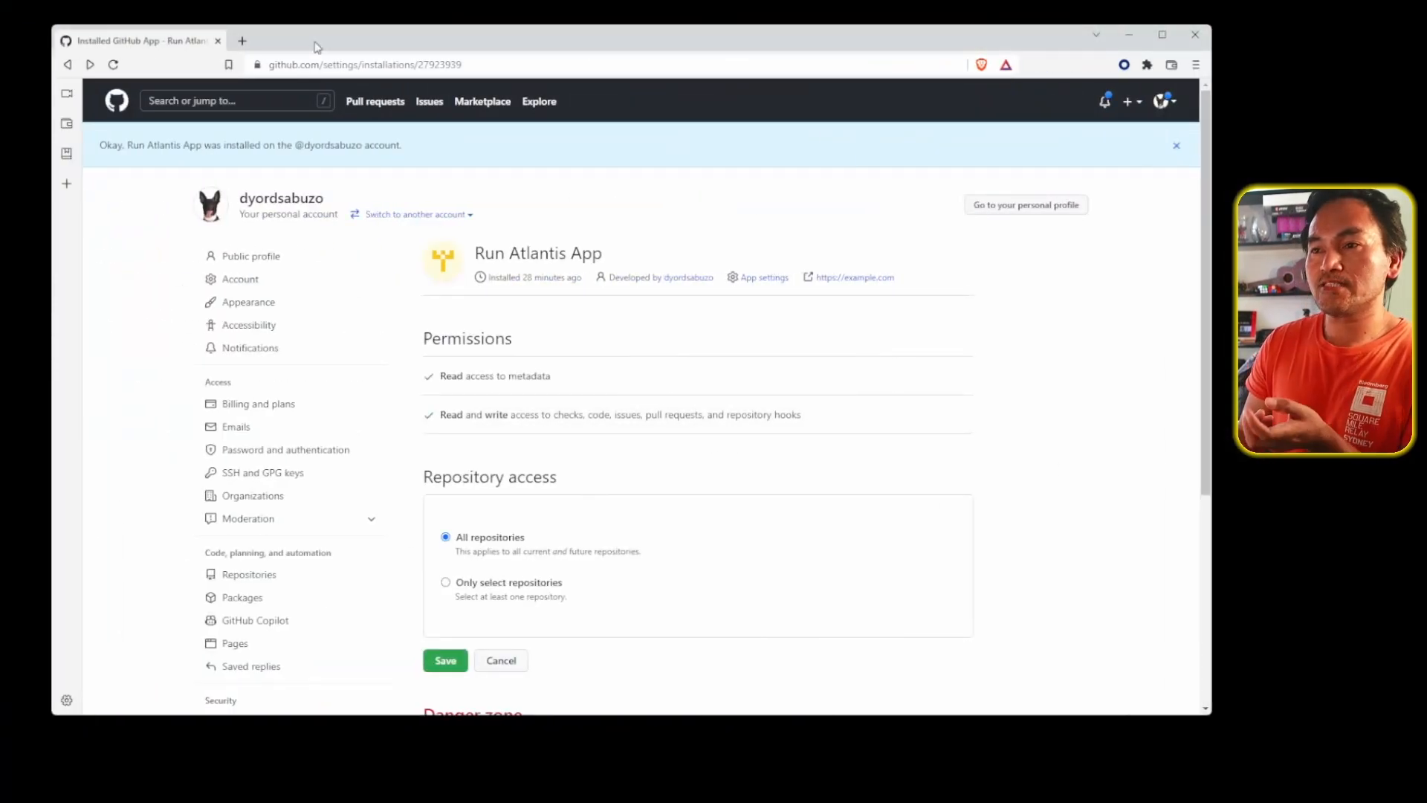
# Step: Check the ngrok inspector for the tunnel URL, then return to Run Atlantis App settings
pyautogui.click(241, 40)
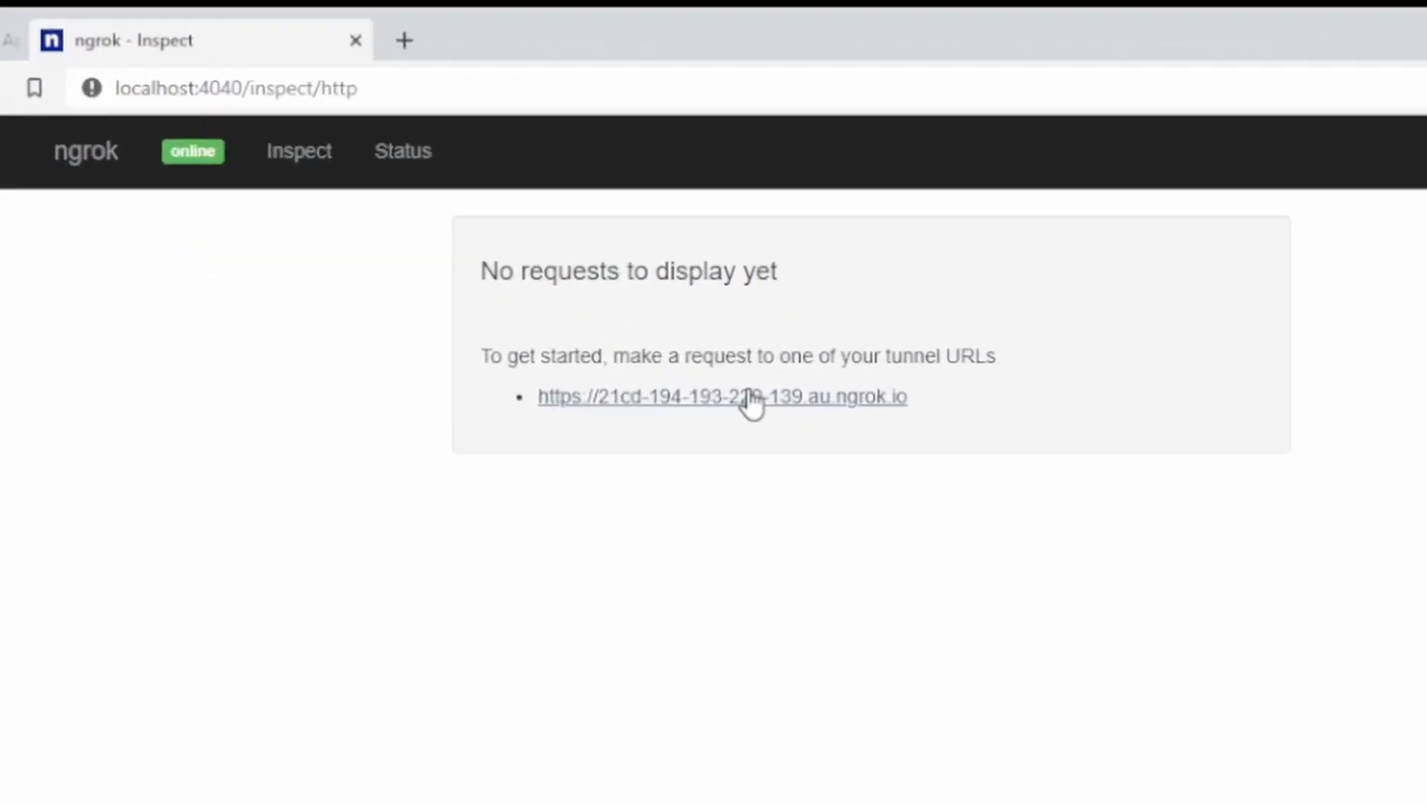
pyautogui.click(722, 396)
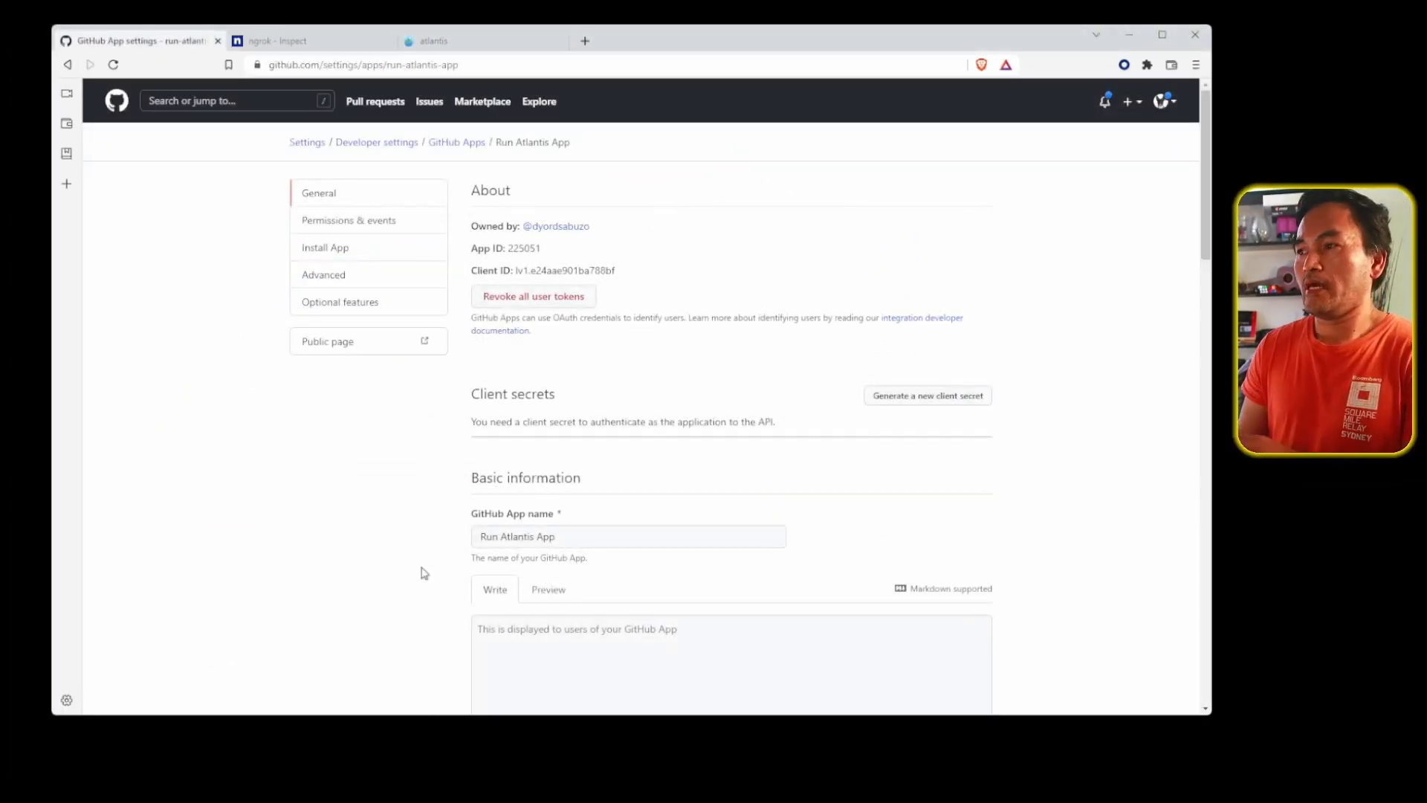
pyautogui.scroll(-3)
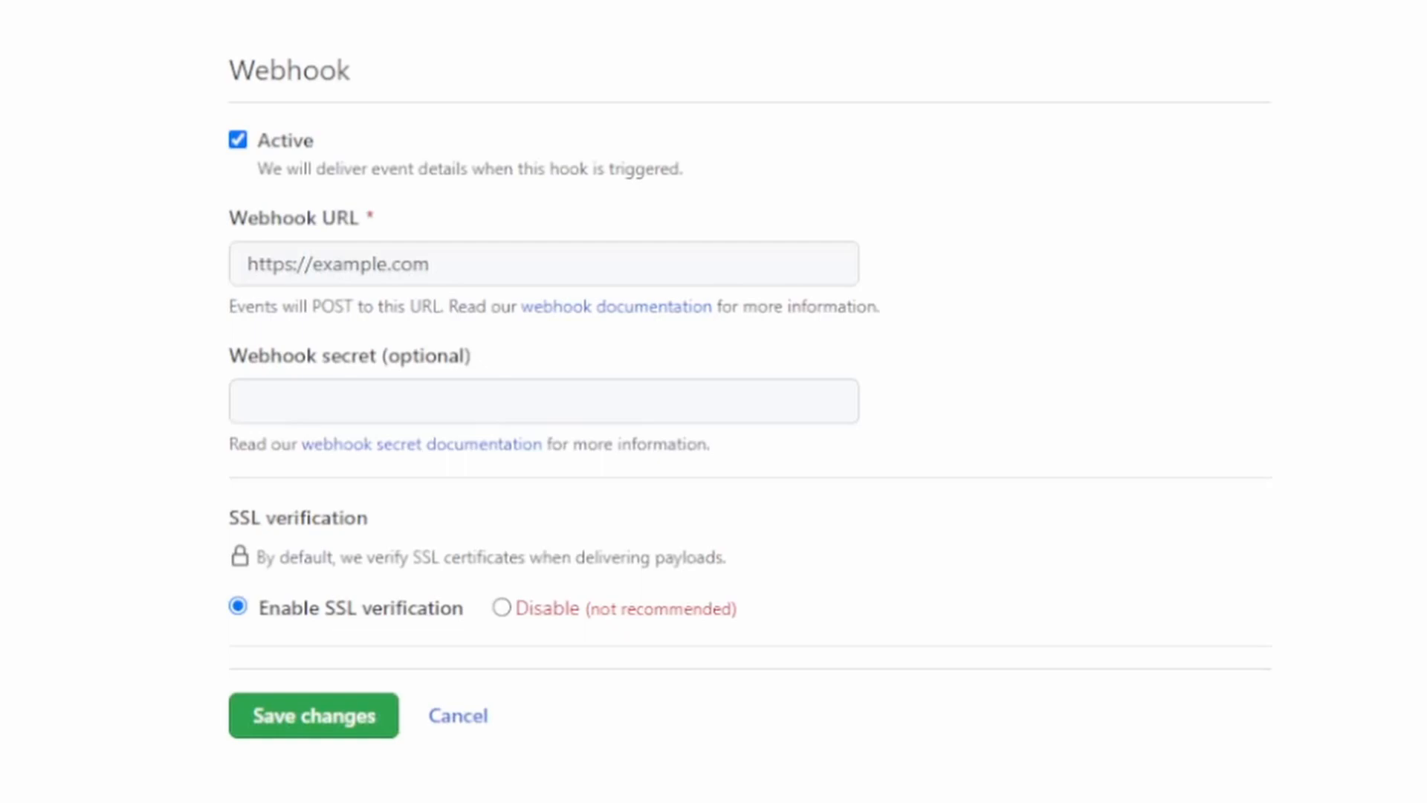
pyautogui.doubleClick(337, 263)
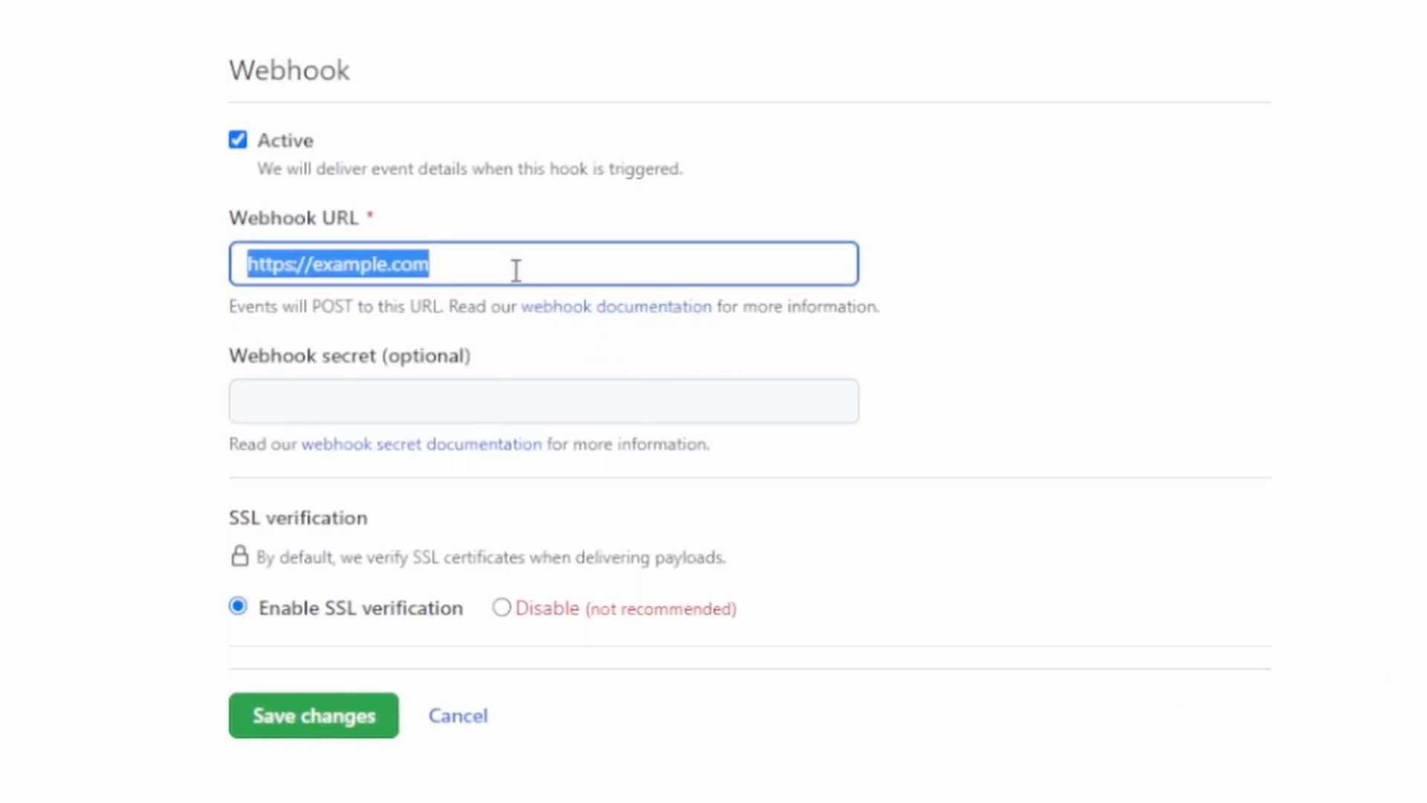
pyautogui.write('https://21cd-194-193-220-139.au.ngrok.io/')
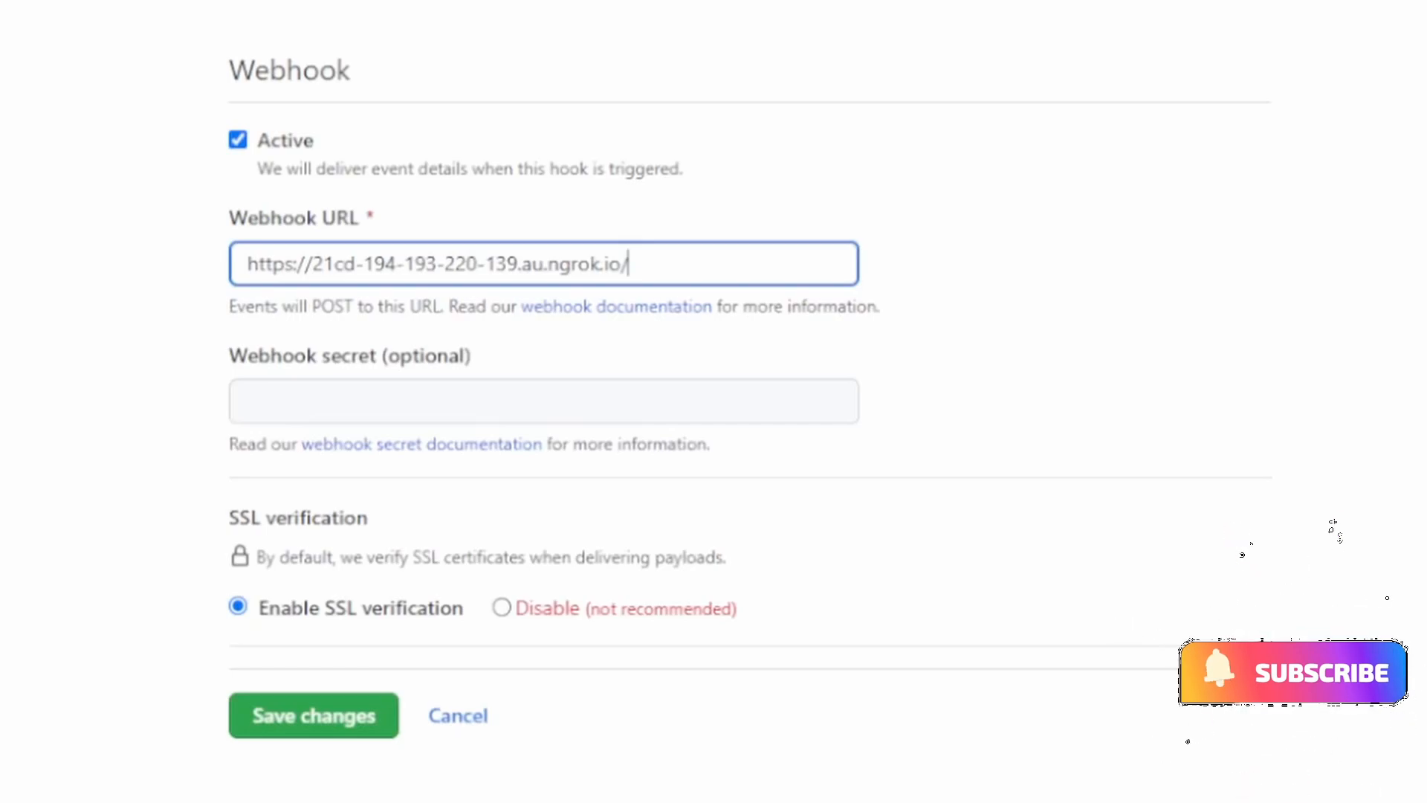
pyautogui.write('events')
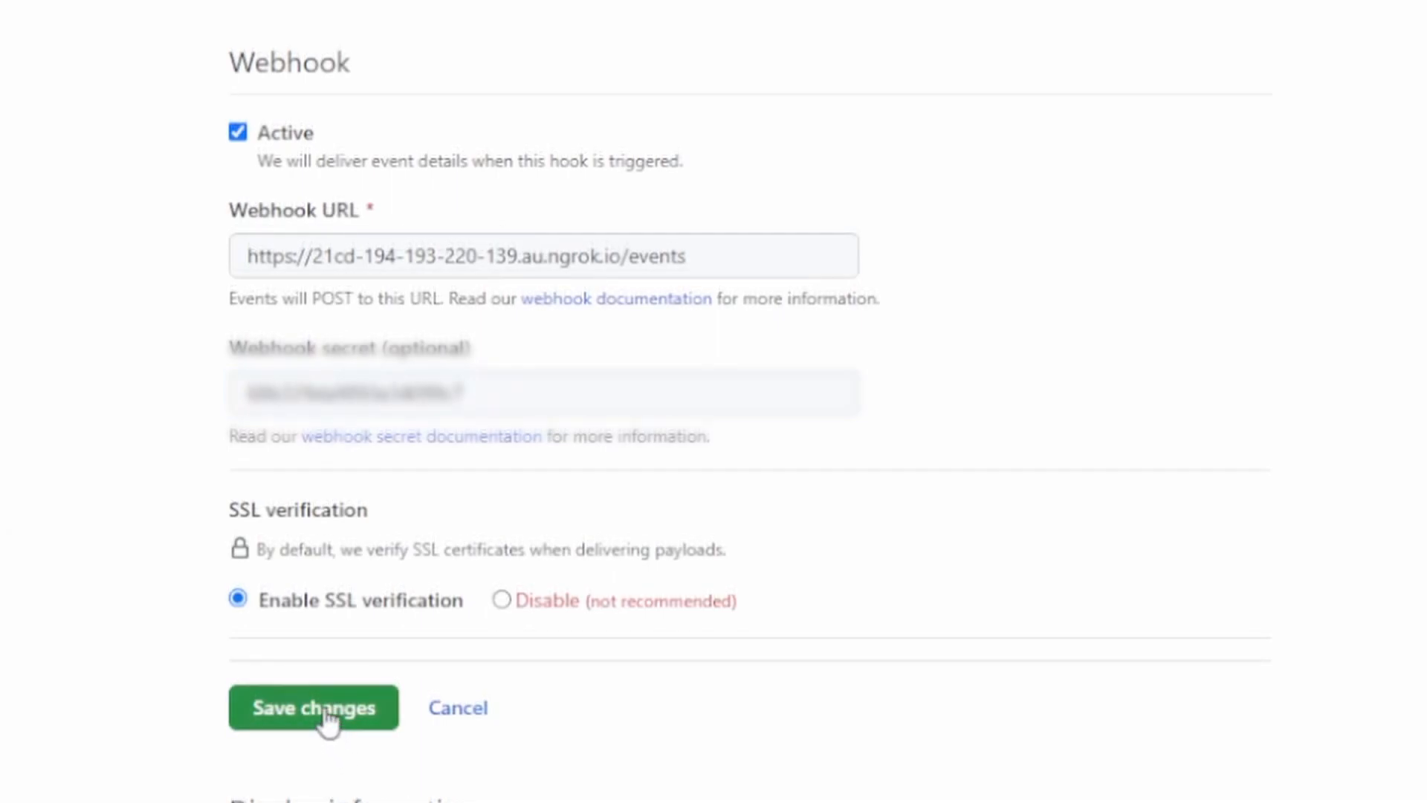
pyautogui.click(312, 707)
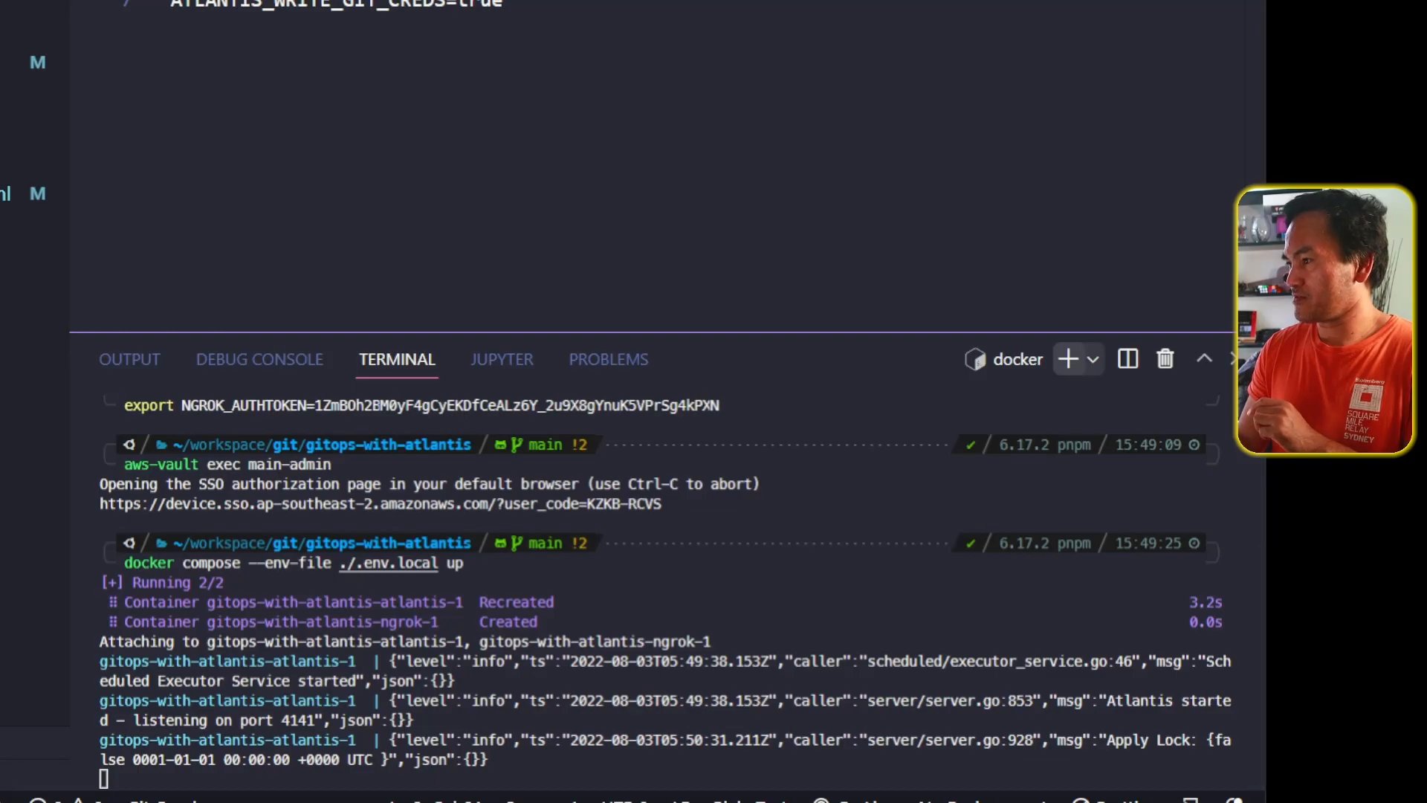
# Step: Start Atlantis and ngrok with docker compose using ./.env.local so Atlantis listens on 4141
pyautogui.click(1067, 358)
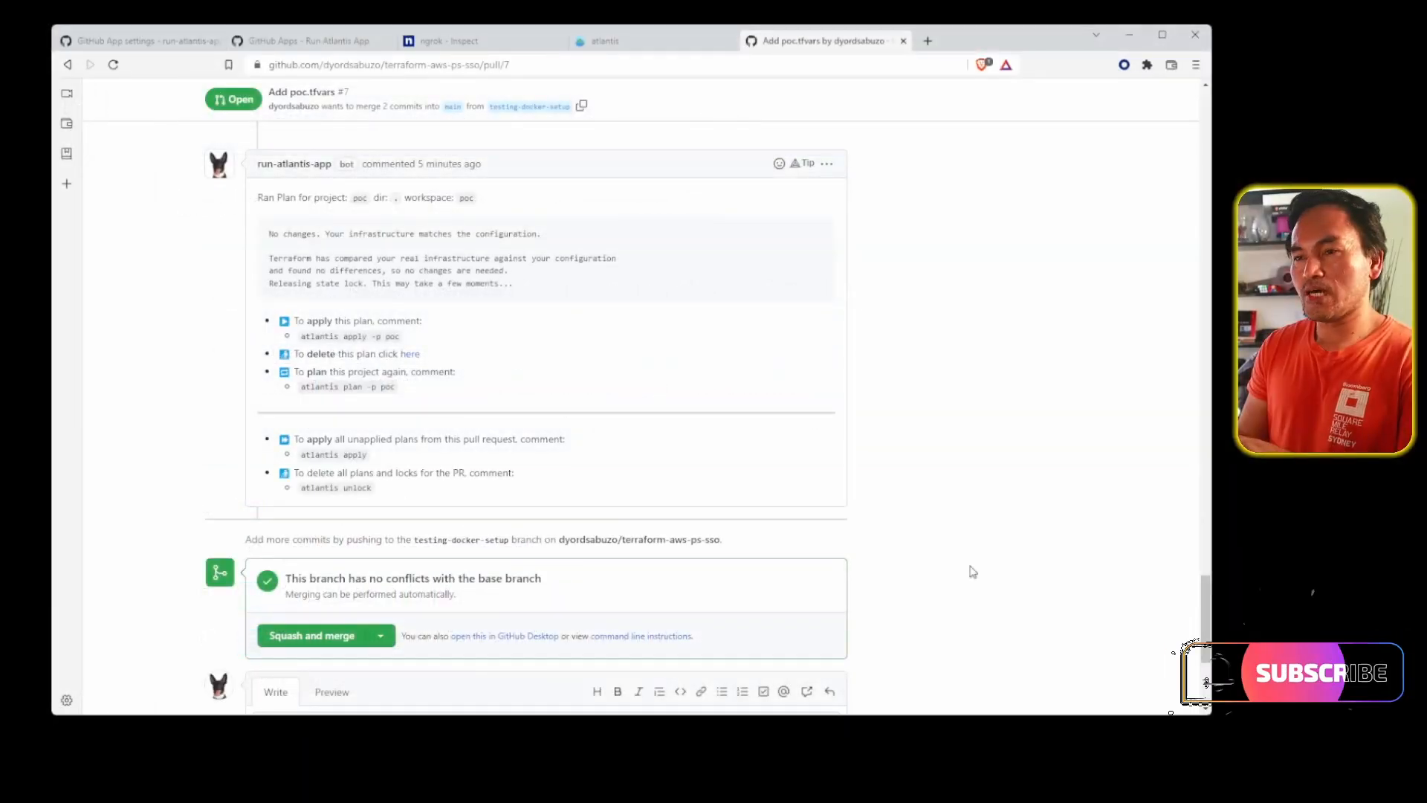
# Step: Scroll pull request #7 down to the run-atlantis-app bot's Ran Plan comment
pyautogui.scroll(-3)
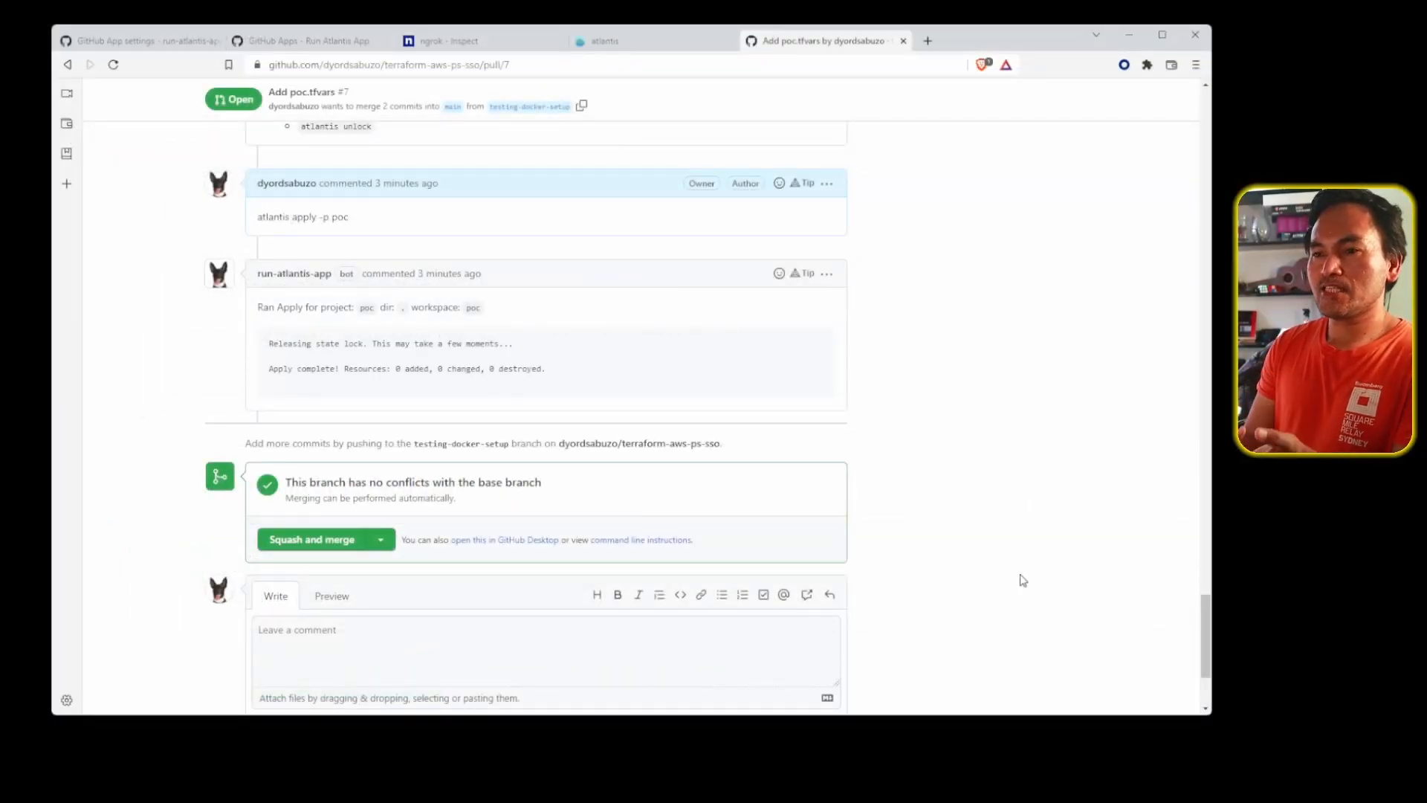
# Step: Check the avatar update banner in app settings, then view the bot's new plan comment
pyautogui.click(137, 40)
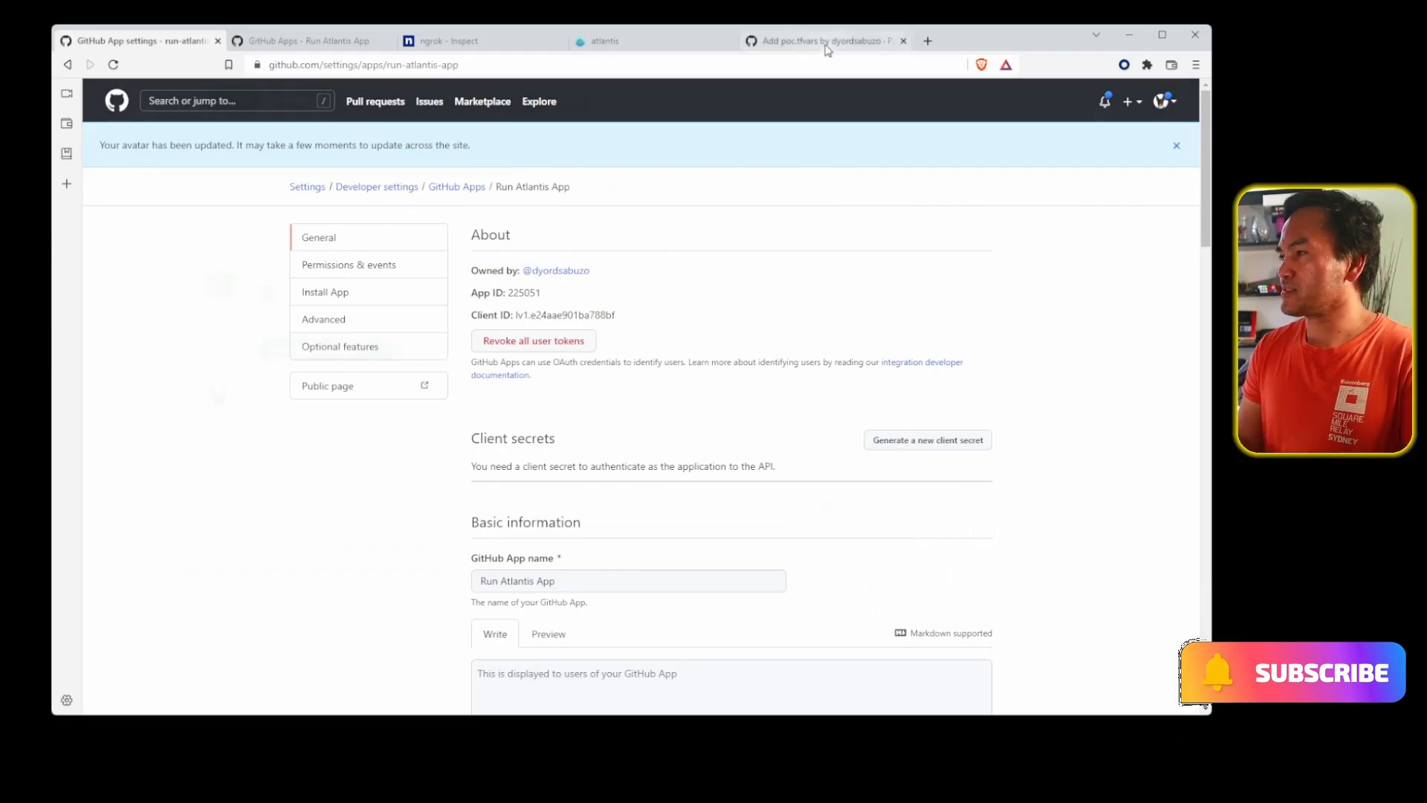
pyautogui.click(820, 40)
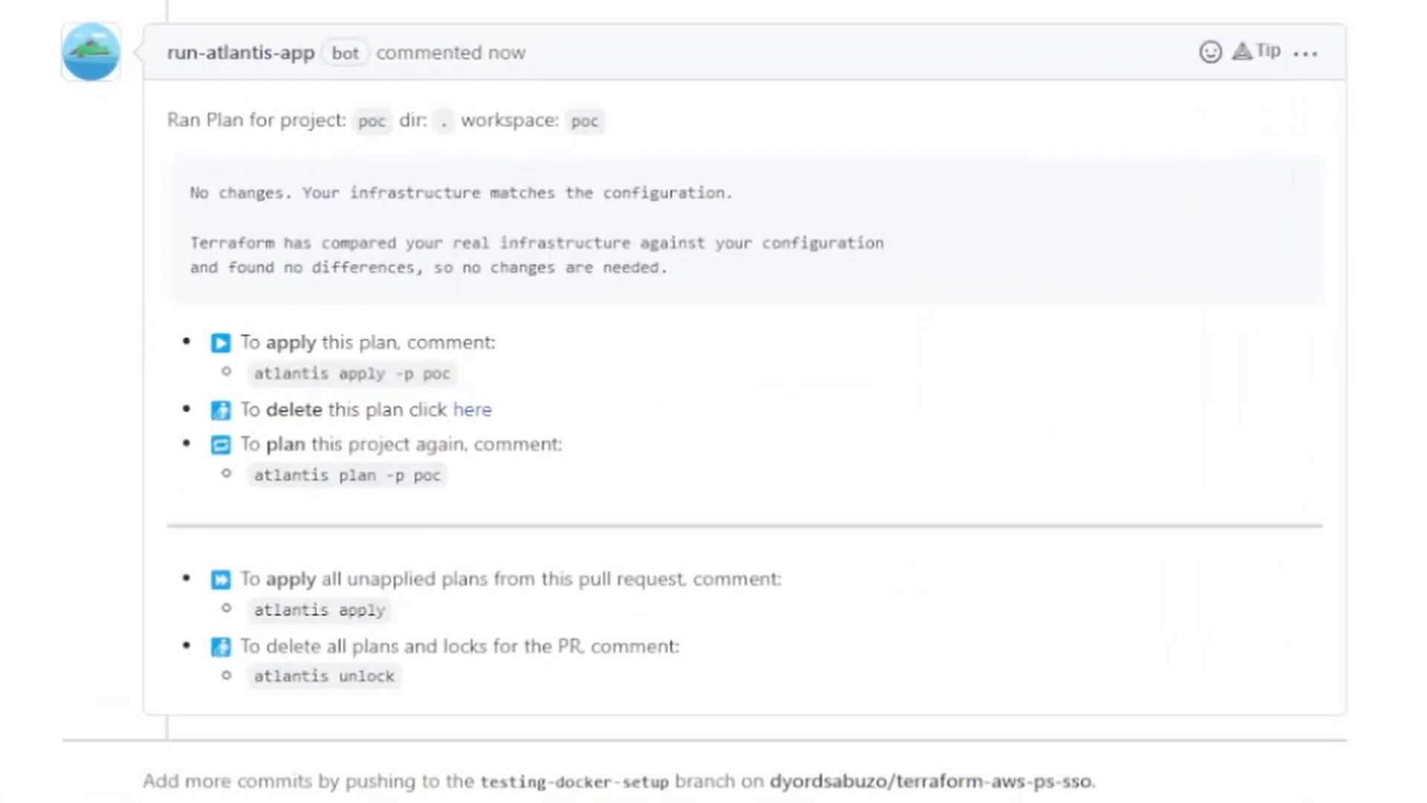
pyautogui.moveTo(102, 219)
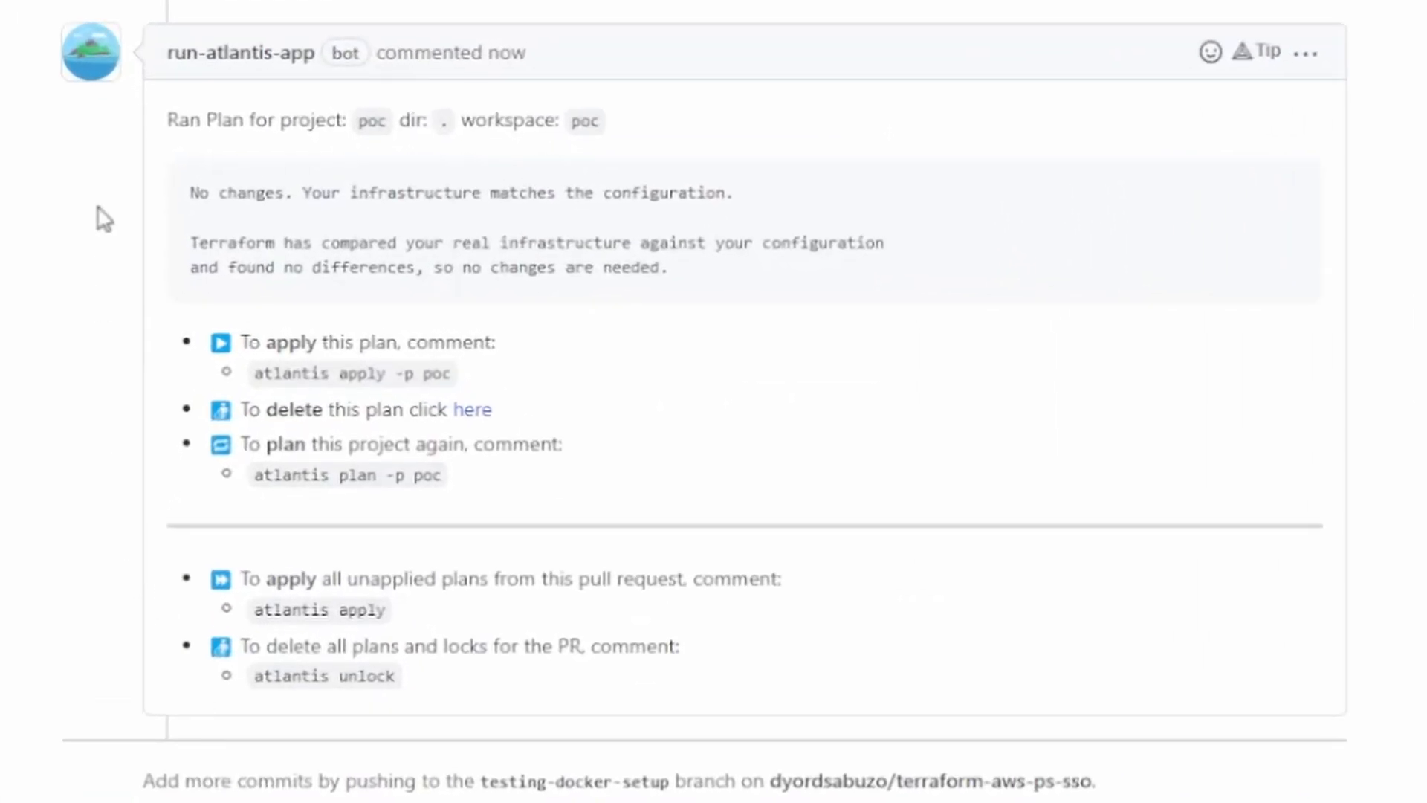